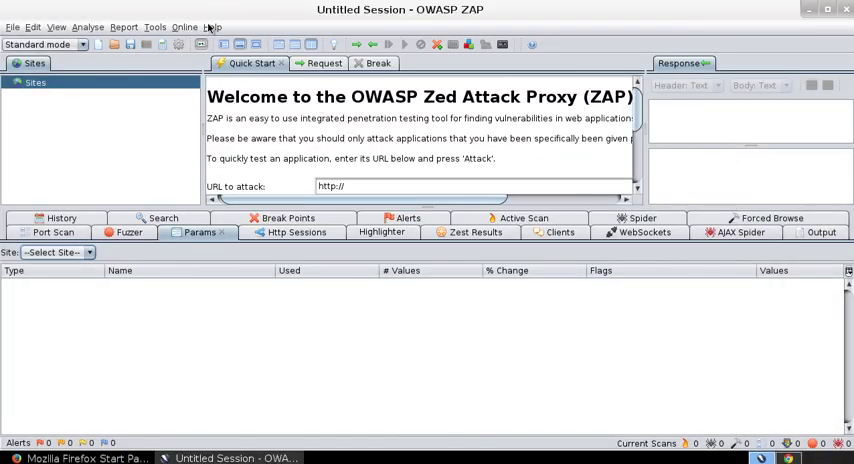
# Switch from ZAP to the Chrome tab showing the Northwind Account/Login page
pyautogui.click(212, 28)
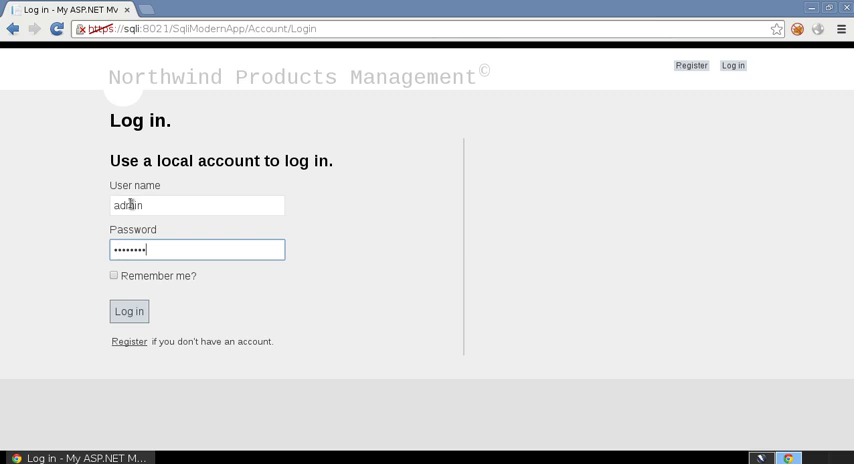
# Log into Northwind, visit Manage Account, then log off and back in
pyautogui.click(128, 312)
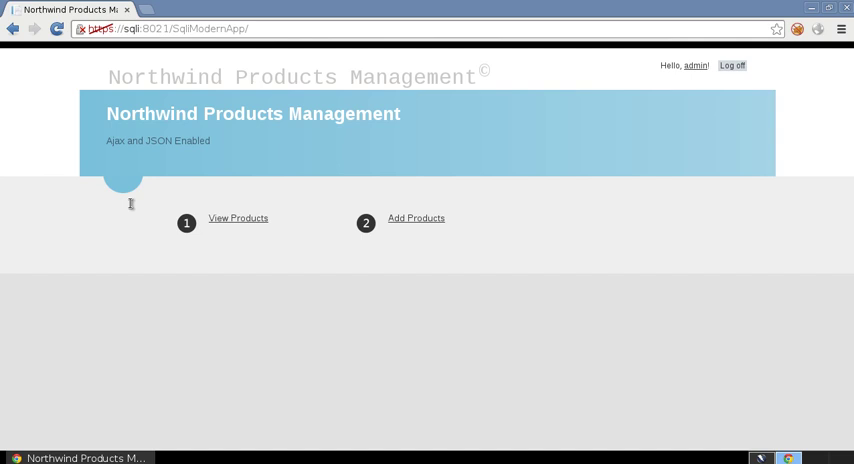
pyautogui.click(694, 64)
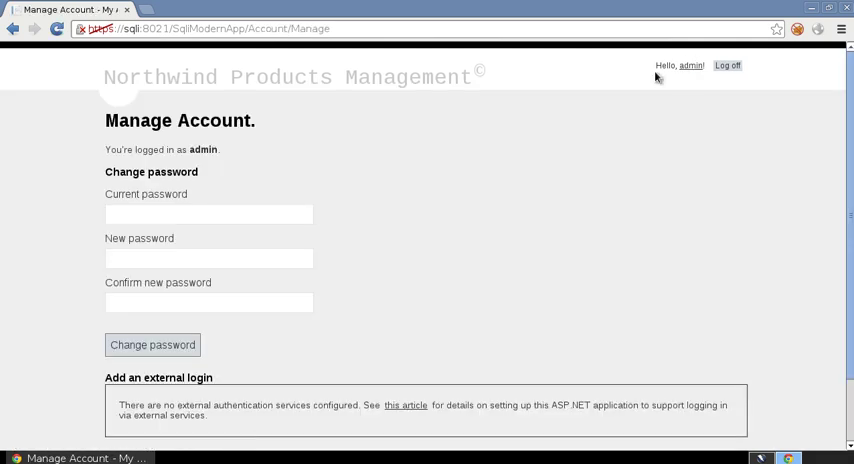
pyautogui.click(728, 66)
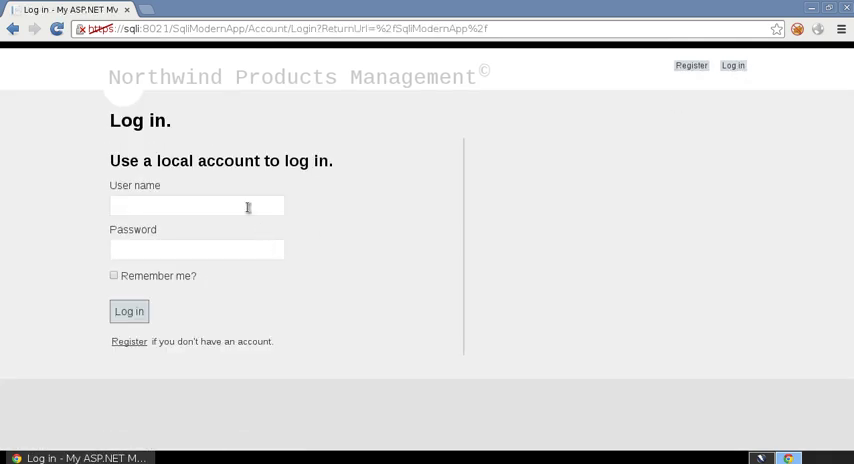
pyautogui.click(128, 312)
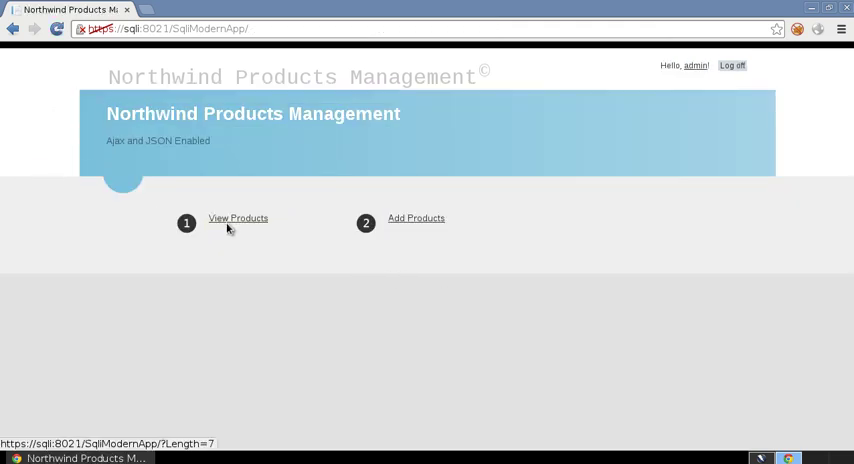
# View the product categories, add a product named 'lamb meat', then log off
pyautogui.click(238, 216)
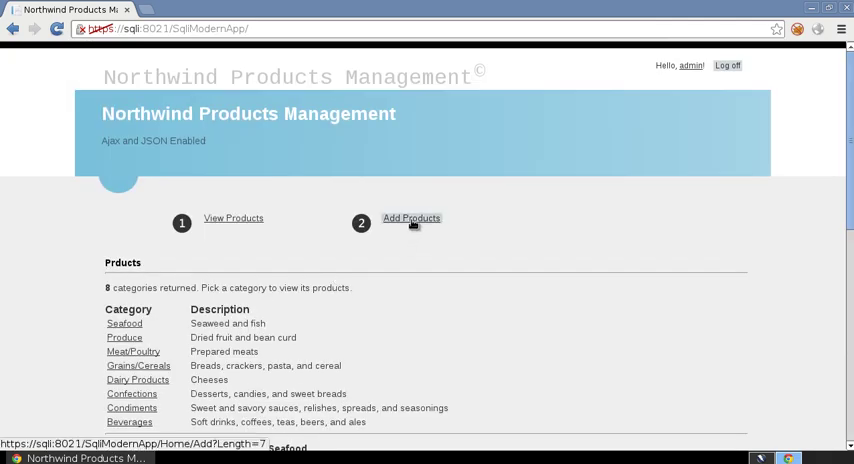
pyautogui.click(412, 218)
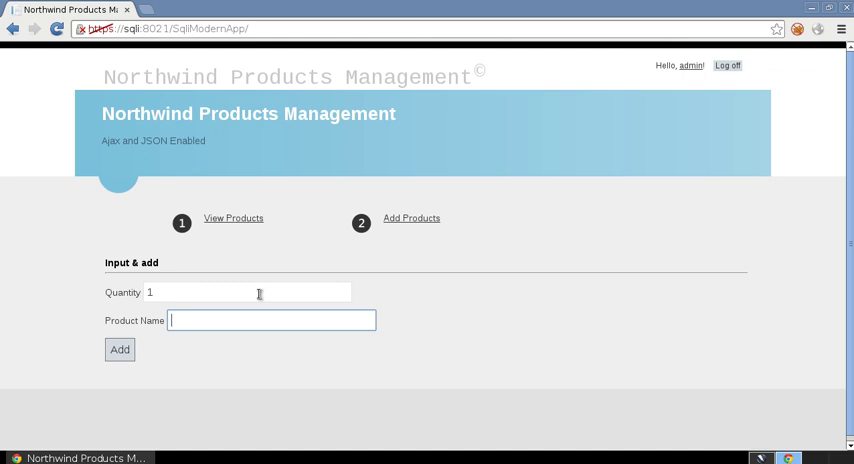
pyautogui.write('lamb')
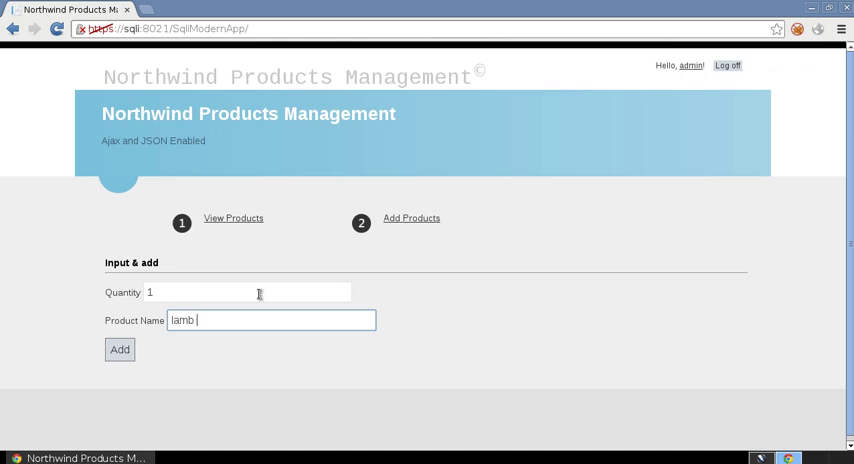
pyautogui.click(118, 348)
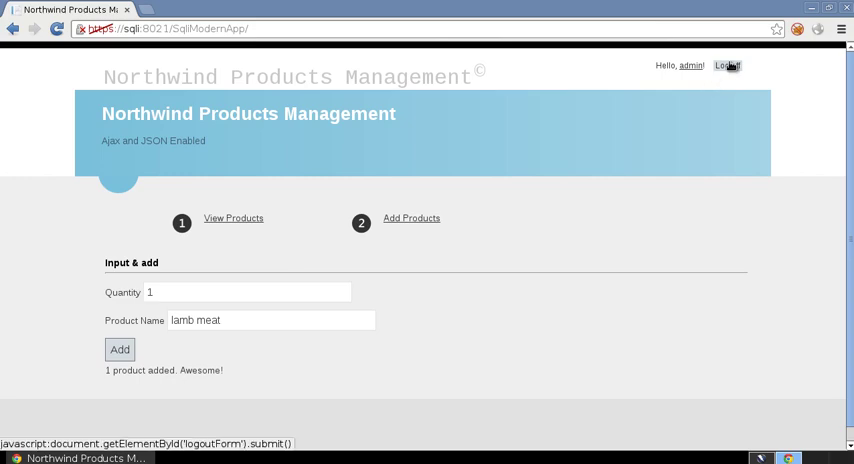
pyautogui.click(726, 64)
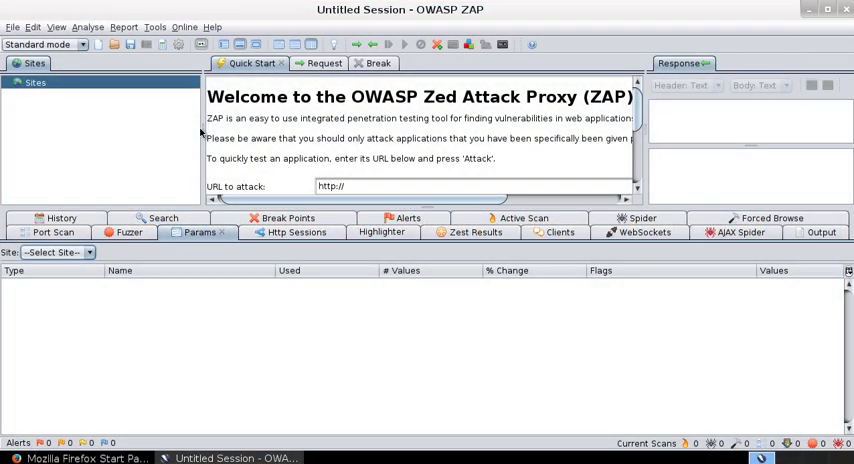
pyautogui.moveTo(200, 132)
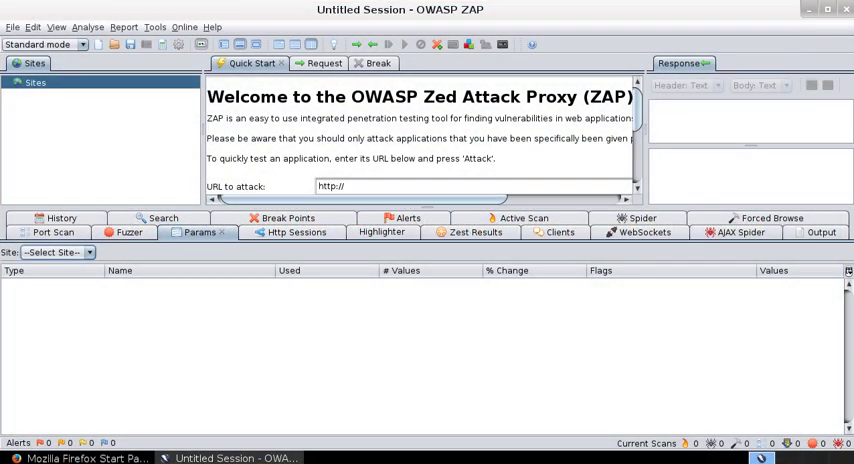
pyautogui.click(84, 458)
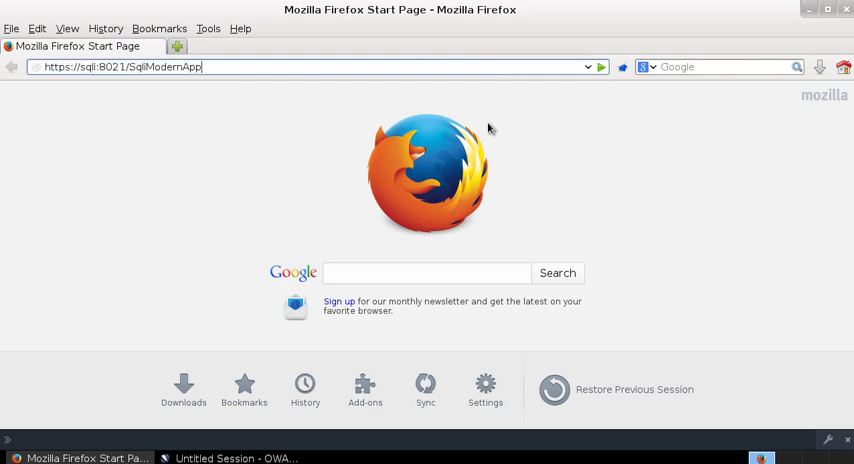
pyautogui.press('Return')
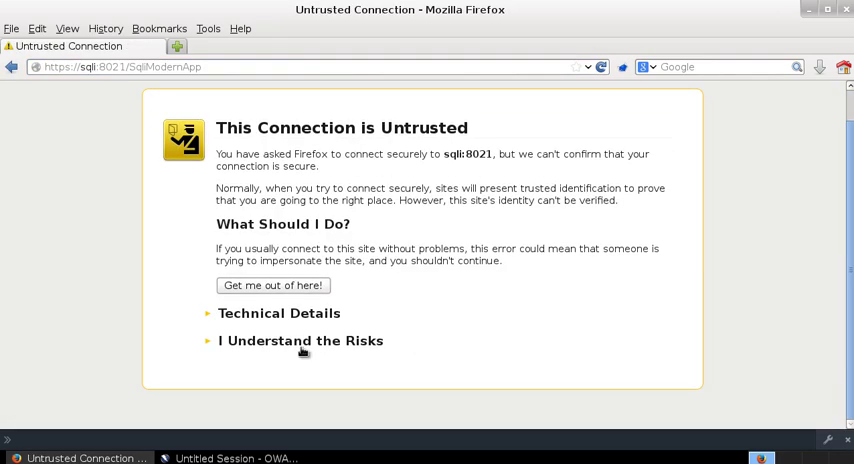
pyautogui.click(300, 340)
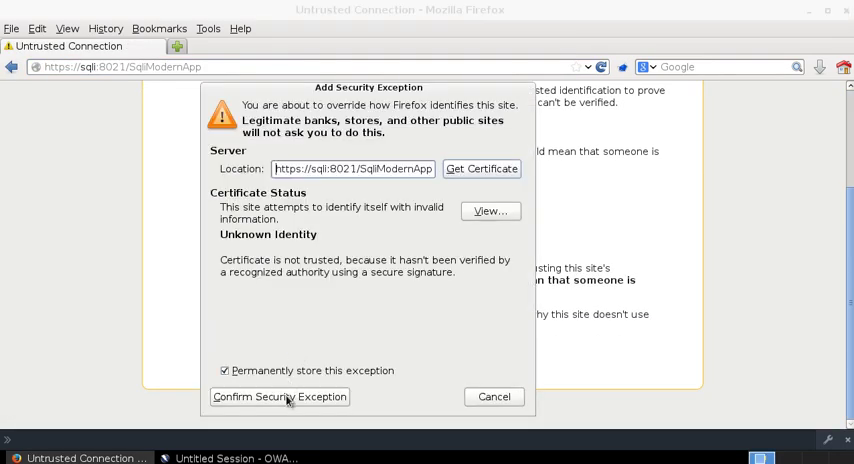
pyautogui.click(280, 396)
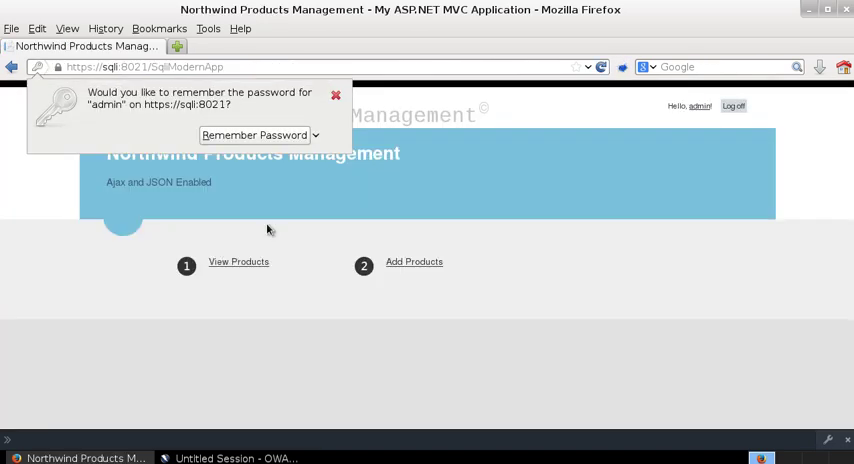
pyautogui.click(232, 458)
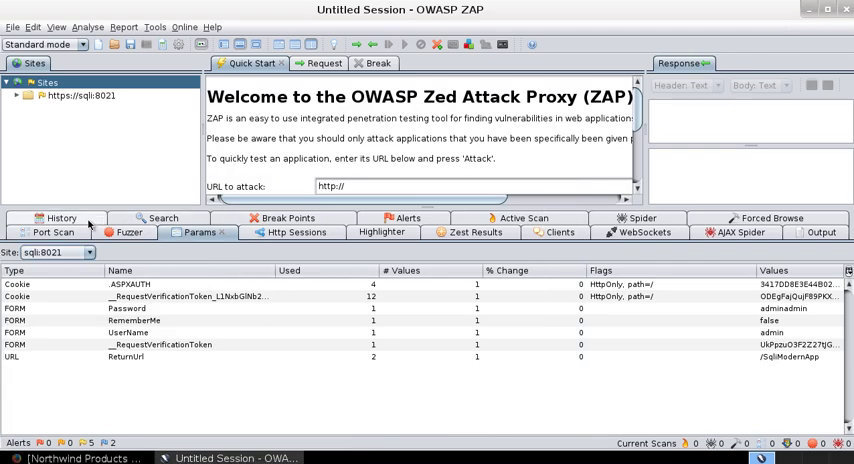
# Review the proxied history, tracked Http Sessions and the site's Params in ZAP
pyautogui.click(60, 218)
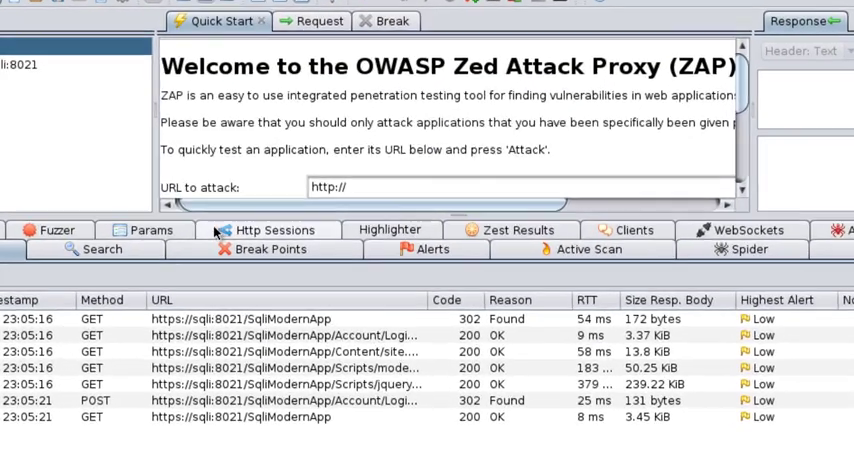
pyautogui.click(272, 228)
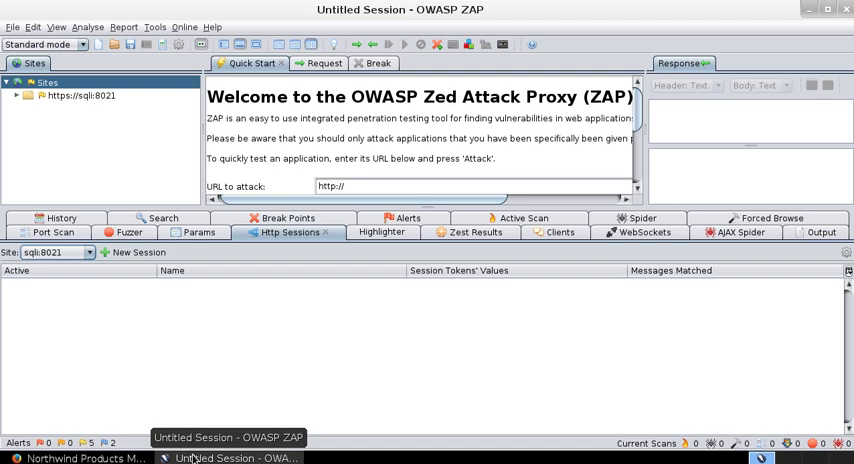
pyautogui.click(198, 232)
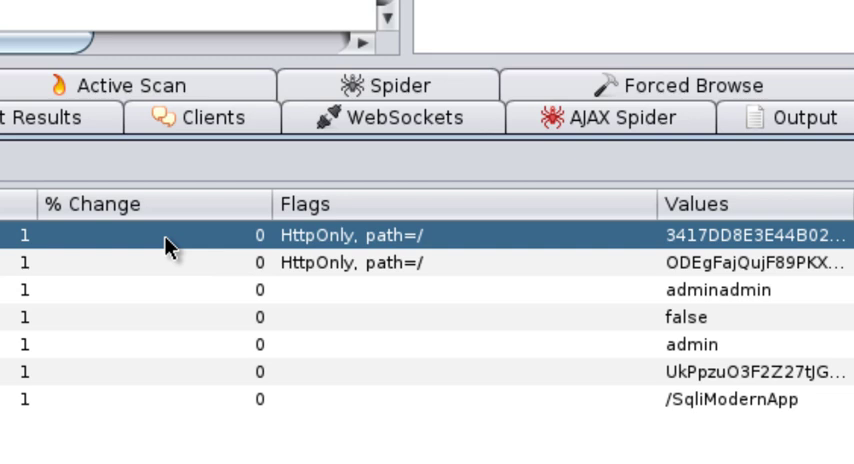
# Flag the ASPXAUTH cookie as a session token and return to the Http Sessions list
pyautogui.rightClick(168, 234)
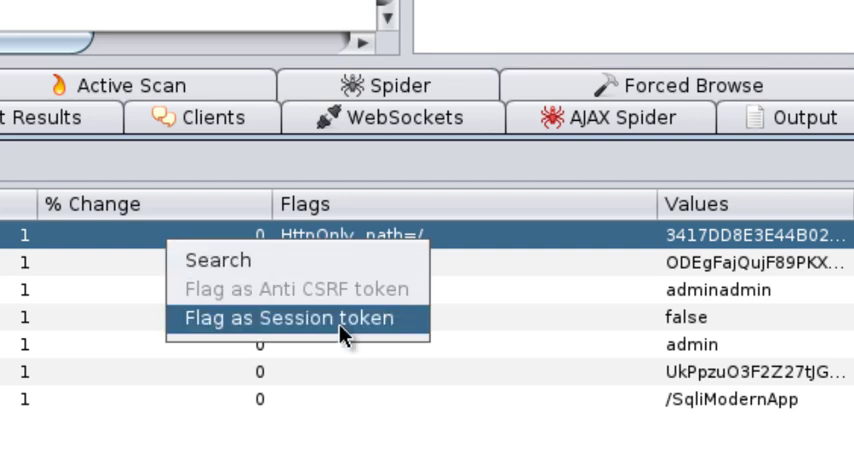
pyautogui.click(292, 318)
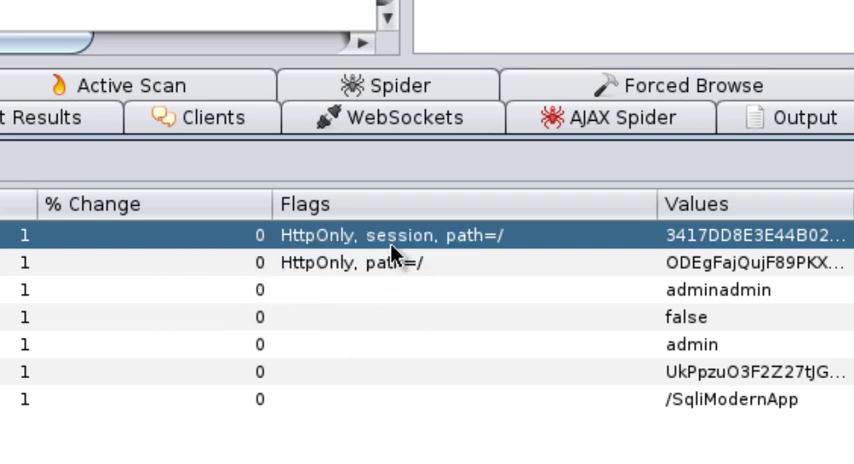
pyautogui.moveTo(392, 248)
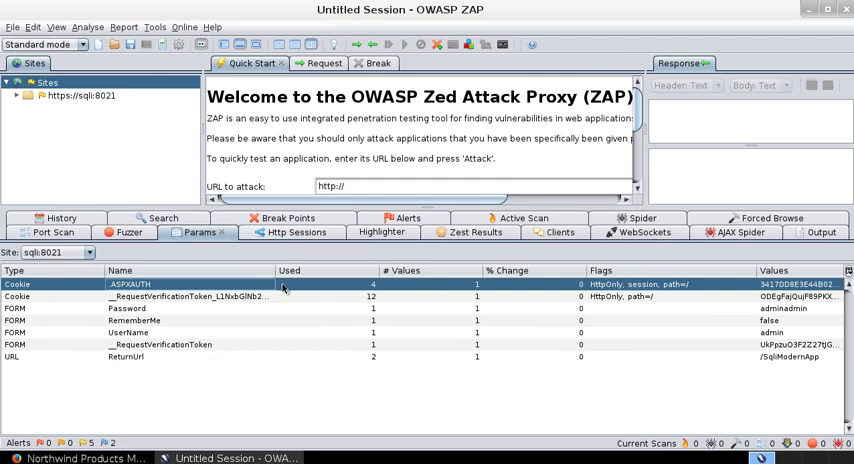
pyautogui.moveTo(296, 232)
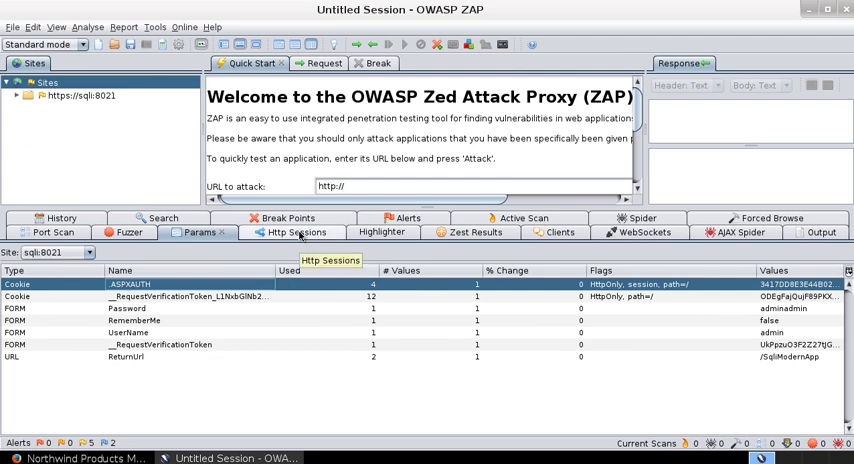
pyautogui.click(290, 232)
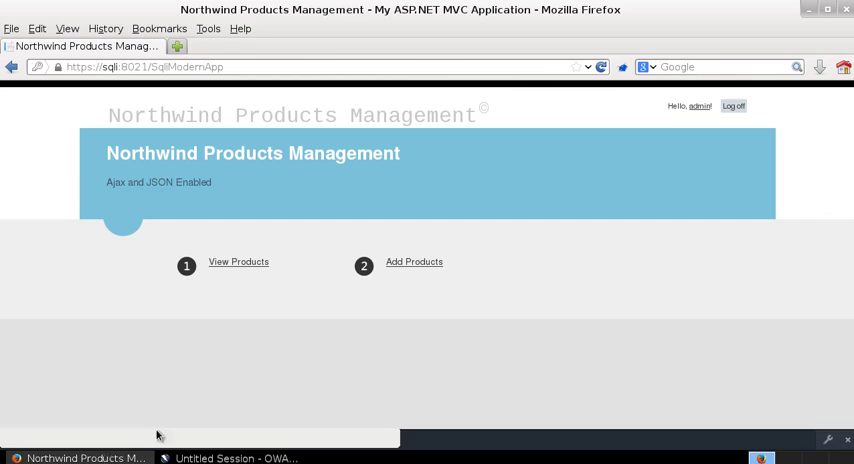
# Log off and back into Northwind so ZAP records a second authenticated session
pyautogui.click(732, 106)
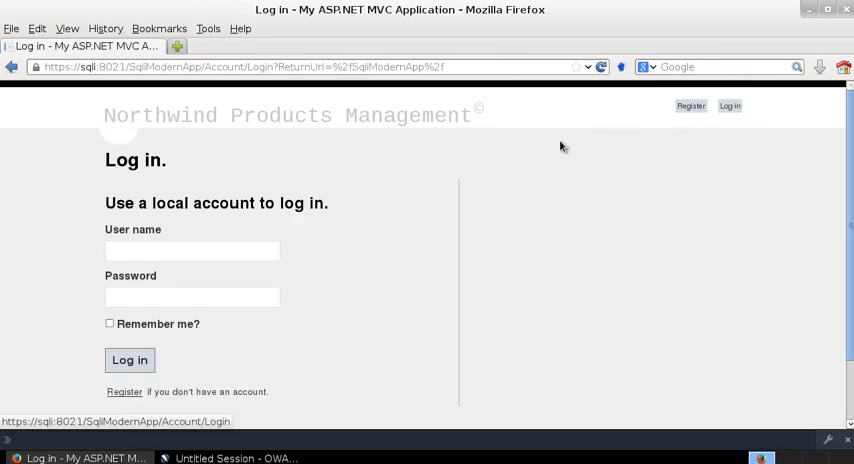
pyautogui.click(234, 458)
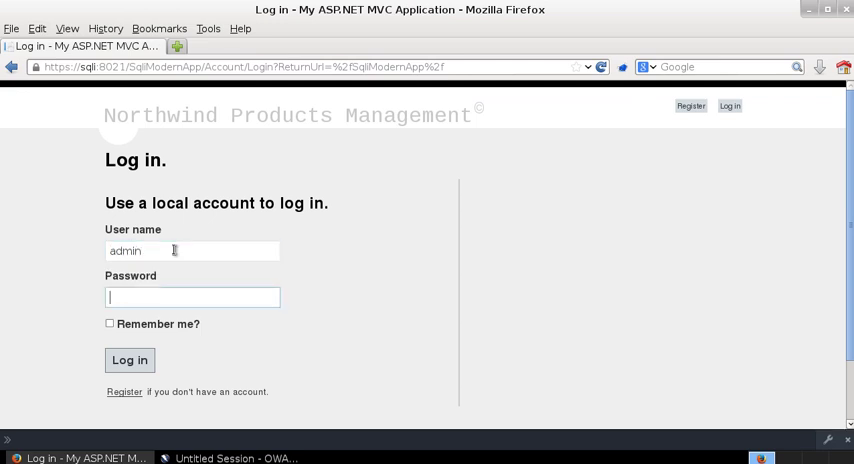
pyautogui.click(128, 360)
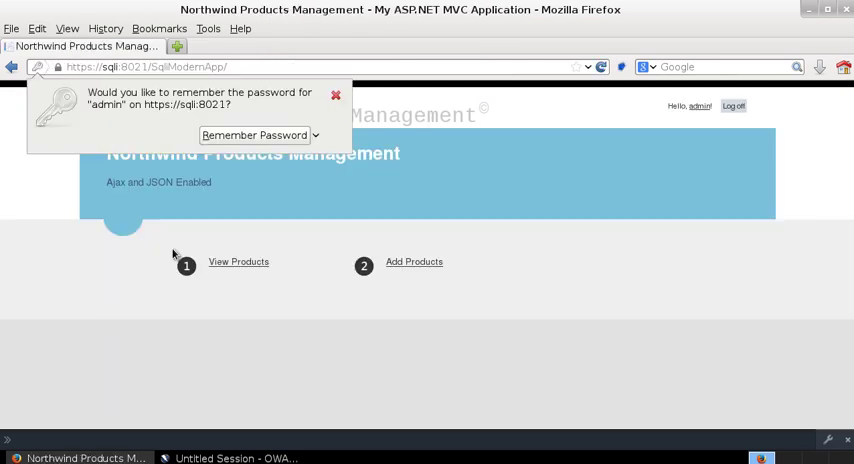
pyautogui.click(234, 458)
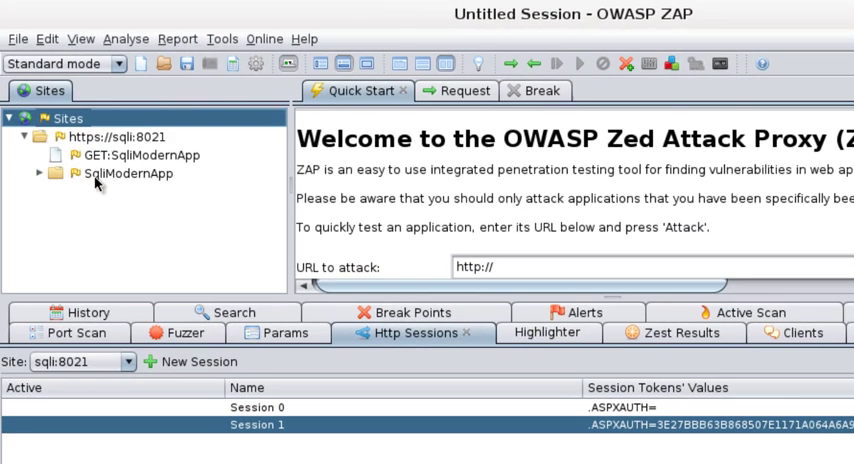
# Include the SqlModernApp site in a context and bring up the captured session 1 actions
pyautogui.rightClick(128, 172)
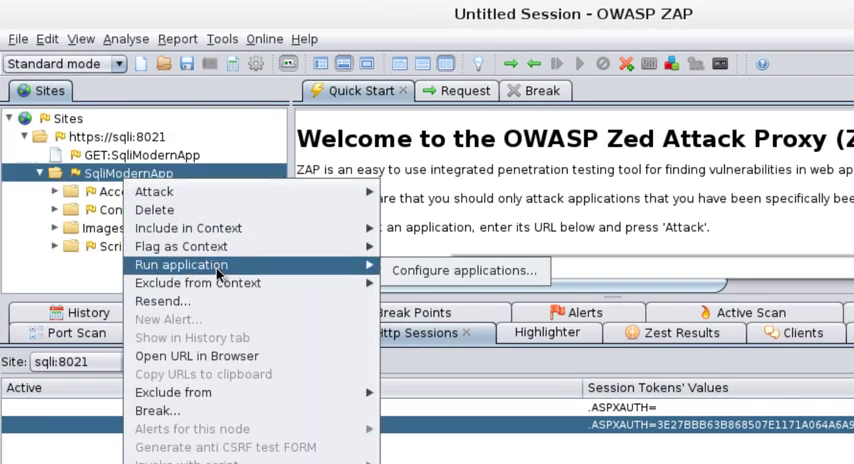
pyautogui.moveTo(188, 228)
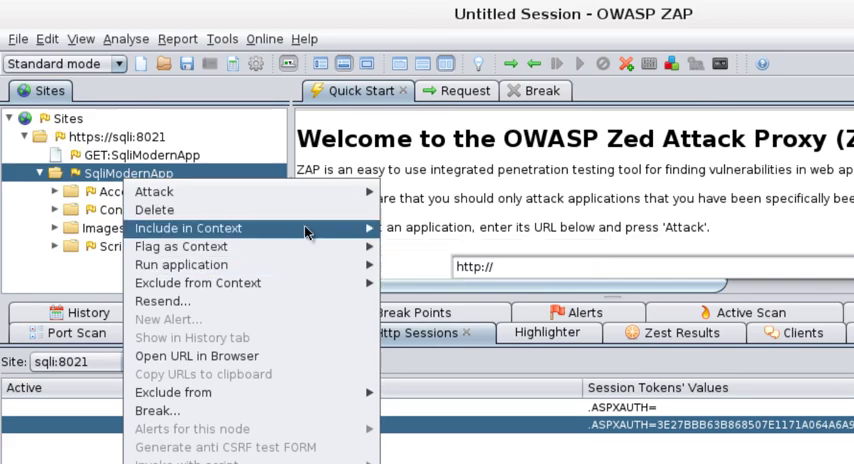
pyautogui.click(186, 228)
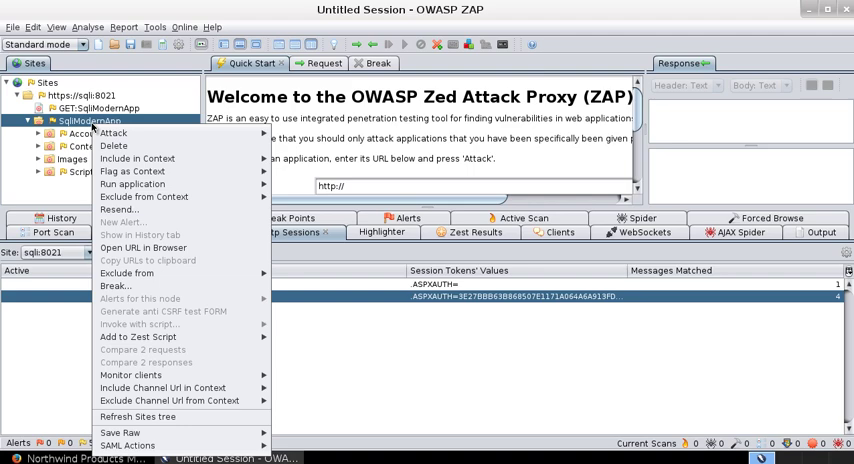
pyautogui.click(112, 132)
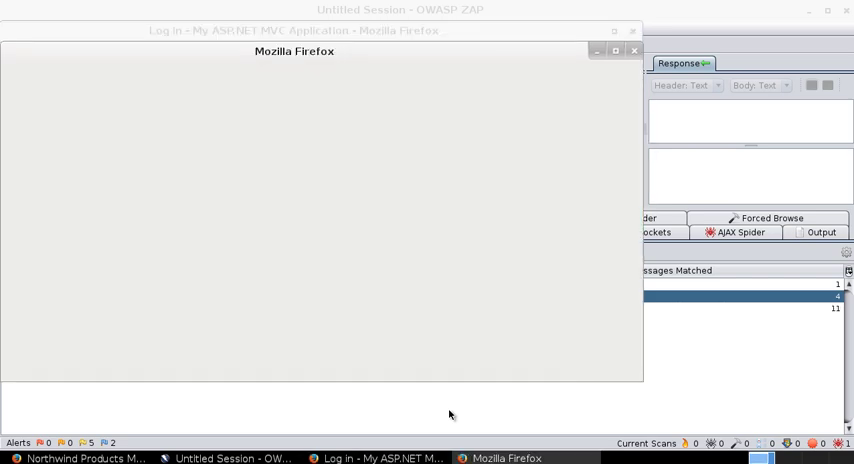
pyautogui.click(632, 52)
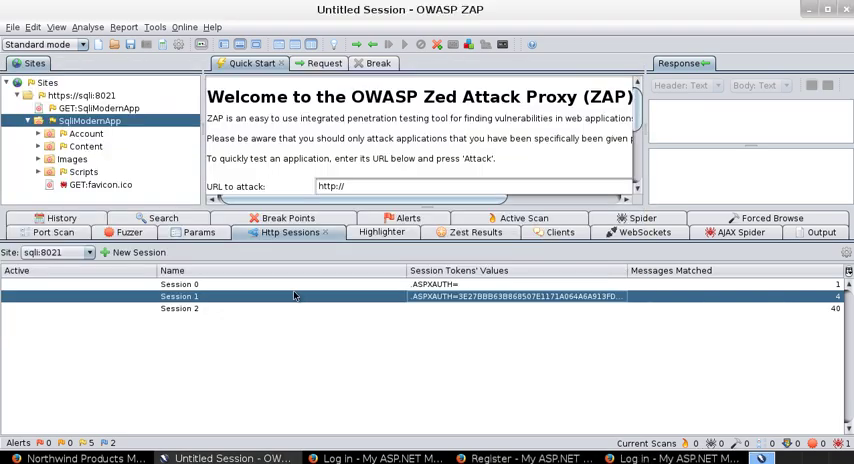
pyautogui.rightClick(180, 296)
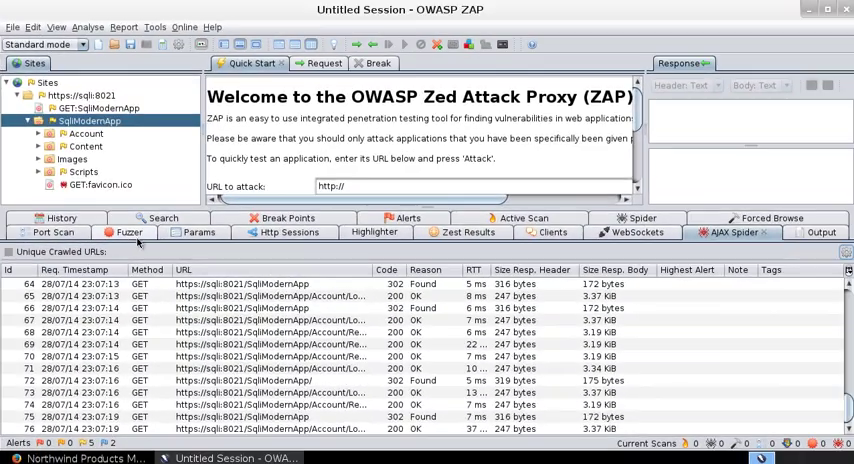
# Set session 1 as the active session and start an AJAX Spider crawl of SqlModernApp
pyautogui.click(196, 232)
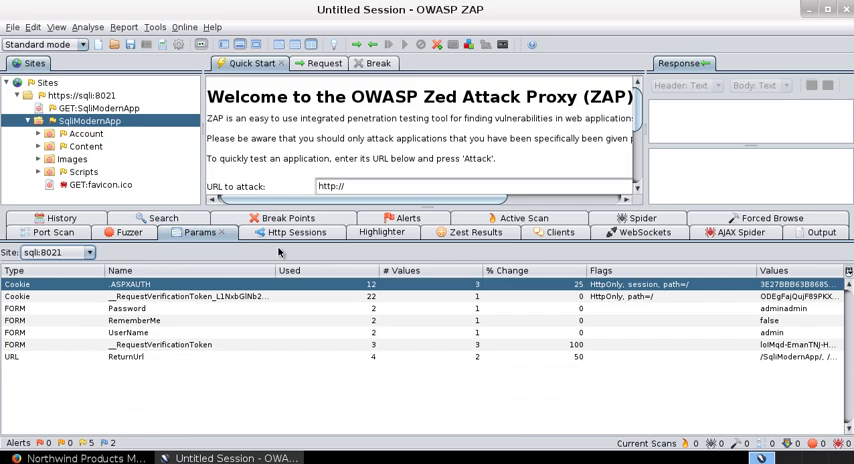
pyautogui.rightClick(180, 296)
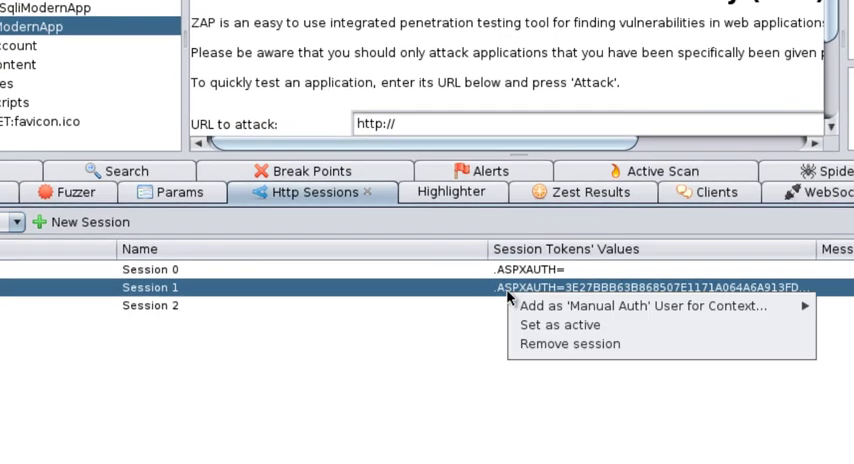
pyautogui.click(560, 324)
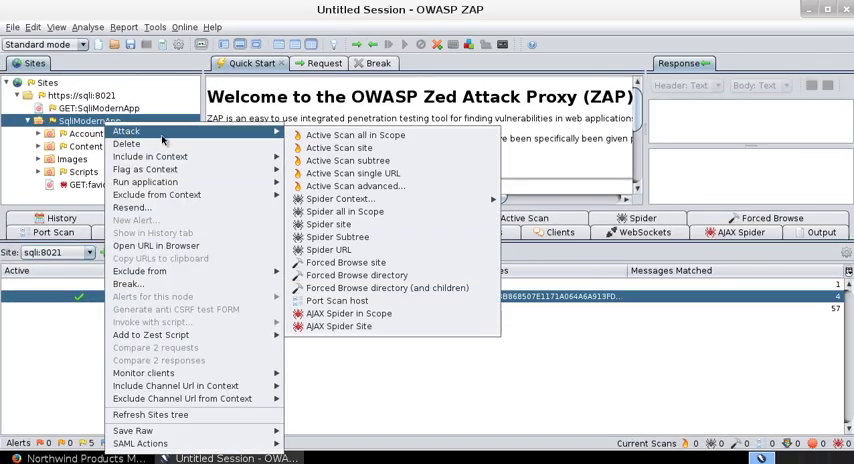
pyautogui.moveTo(340, 326)
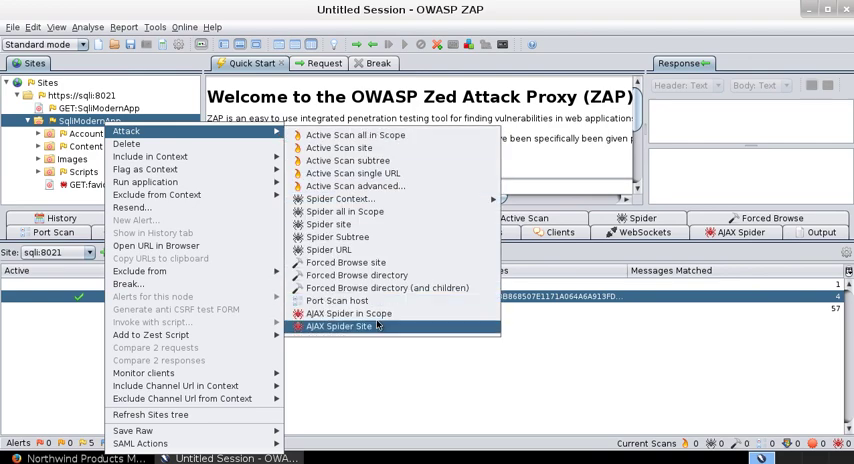
pyautogui.click(340, 326)
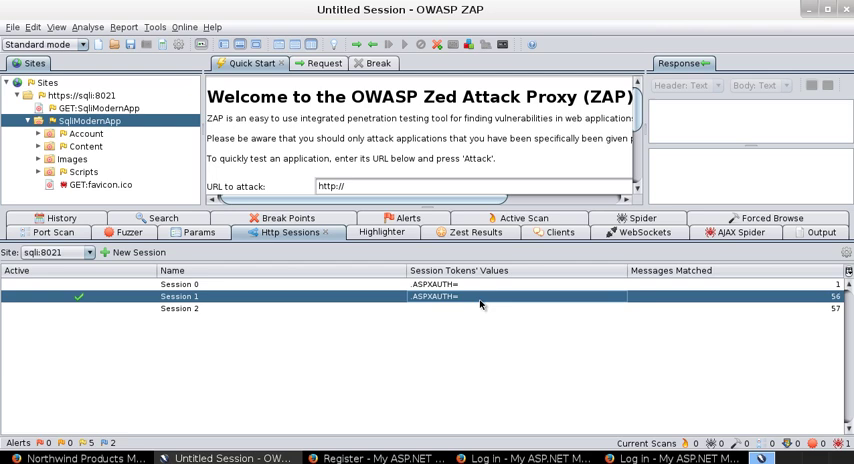
# Exclude the Account/LogOff URL from the spider via the AJAX Spider results, confirming the regex
pyautogui.click(736, 232)
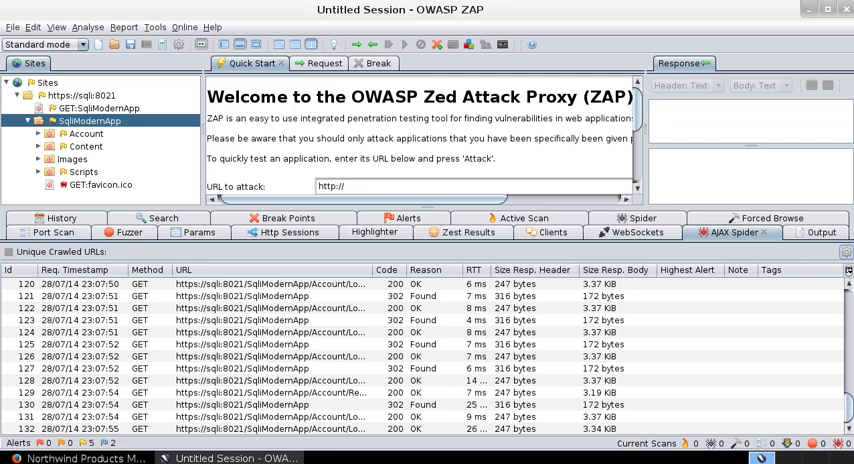
pyautogui.scroll(3)
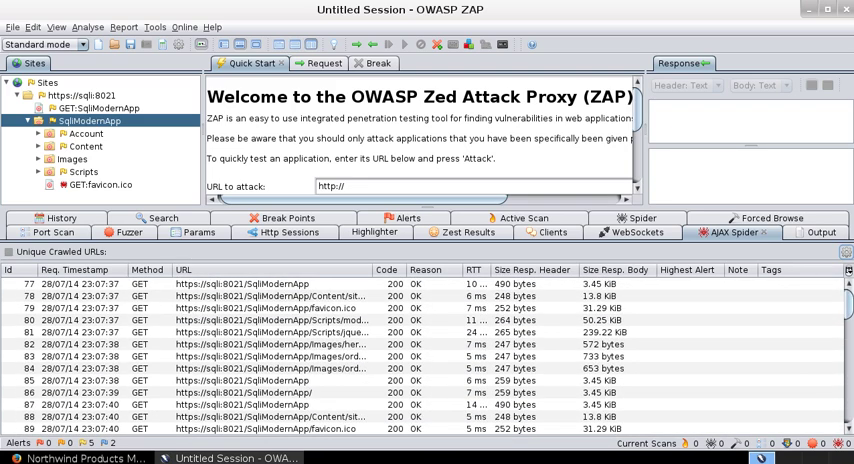
pyautogui.click(290, 356)
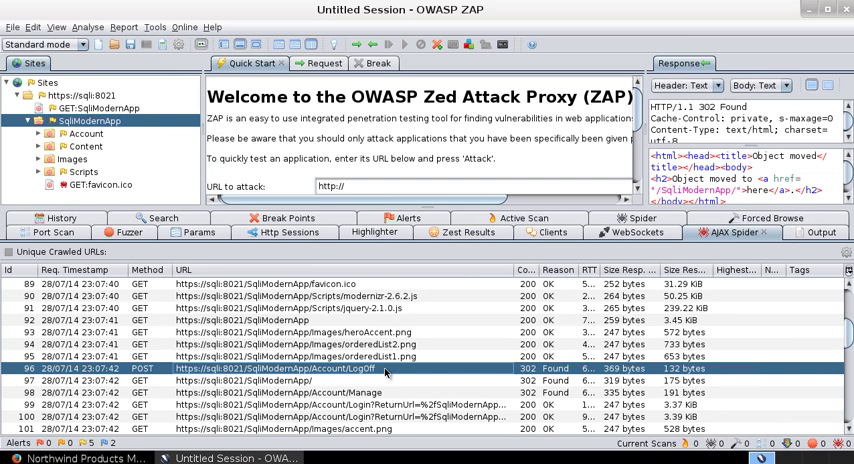
pyautogui.click(290, 232)
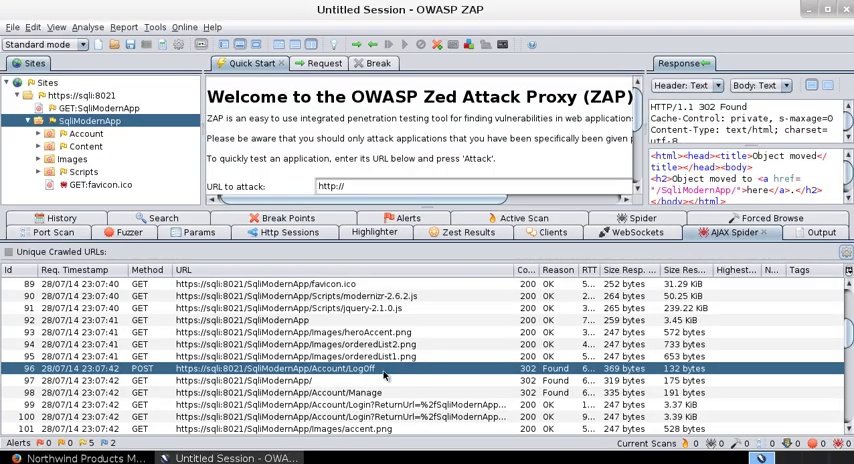
pyautogui.rightClick(300, 368)
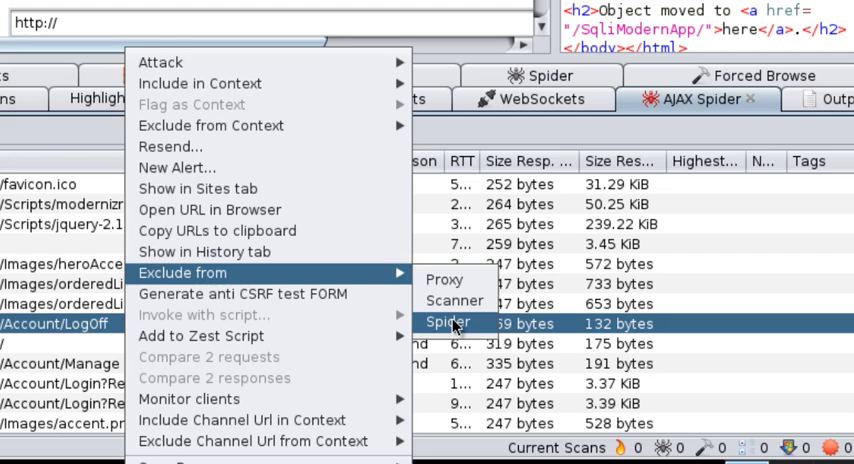
pyautogui.click(448, 322)
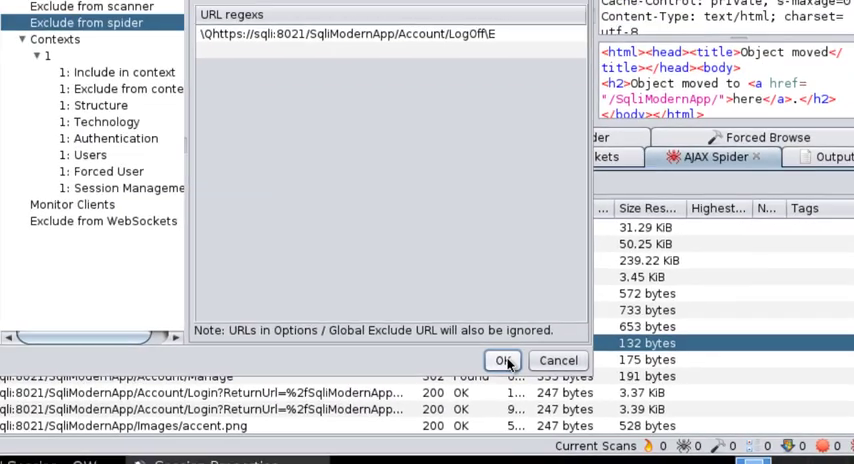
pyautogui.click(504, 360)
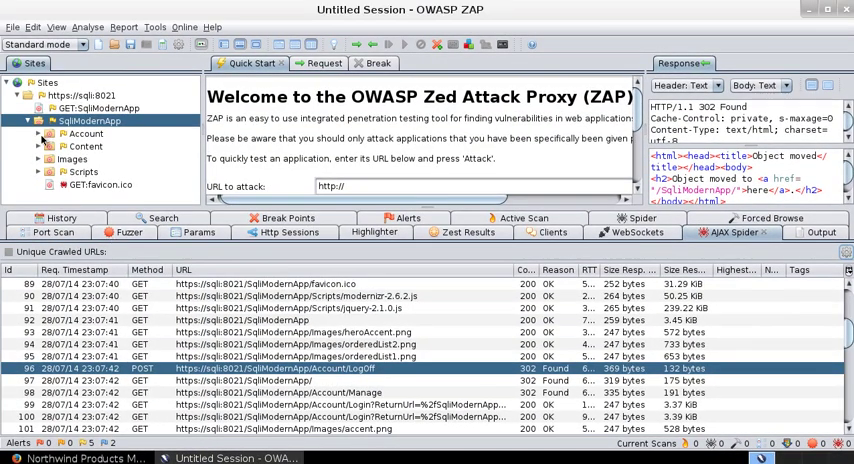
# Re-run the AJAX Spider on SqlModernApp and review the new crawl results
pyautogui.rightClick(96, 160)
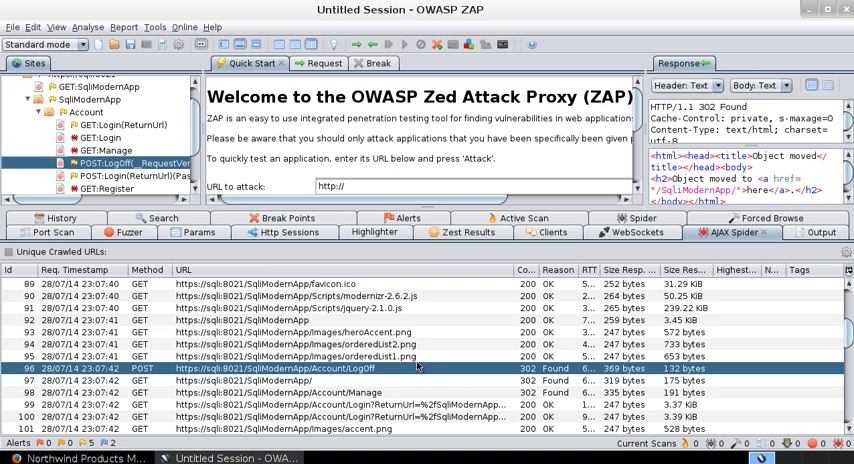
pyautogui.click(300, 380)
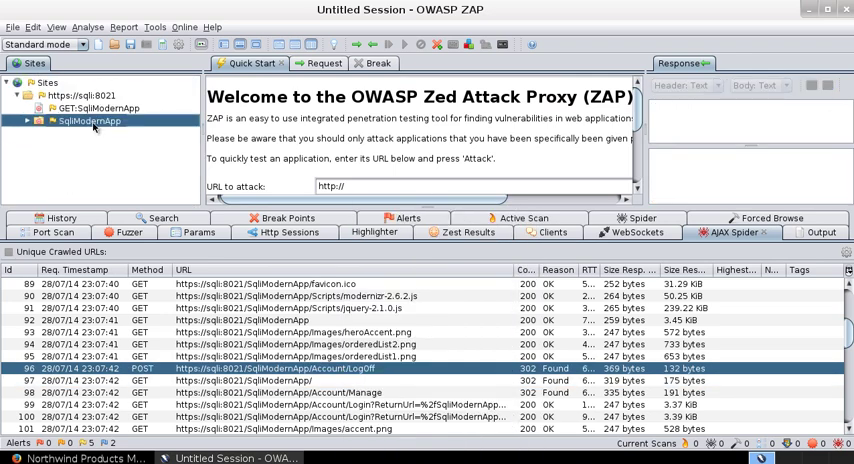
pyautogui.rightClick(88, 120)
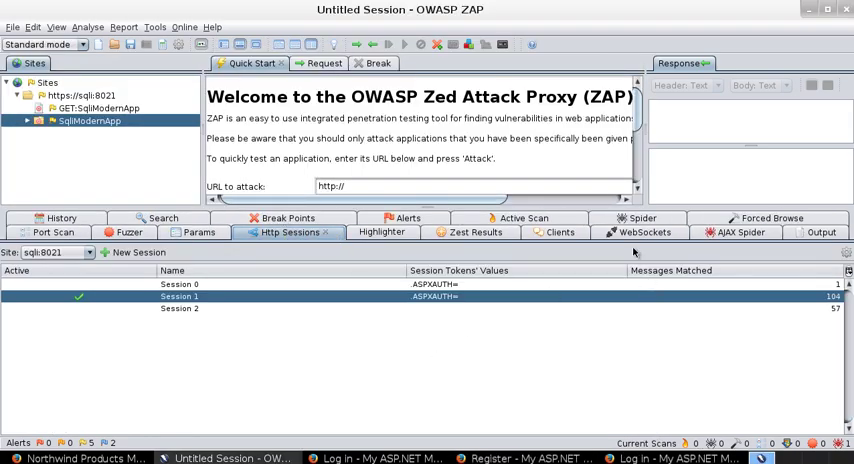
pyautogui.click(734, 232)
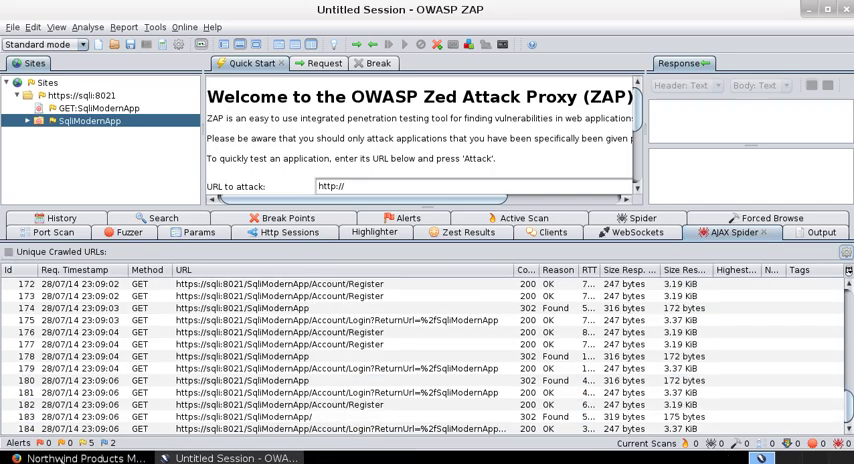
# Log in as admin in Firefox and return to ZAP's Http Sessions list
pyautogui.click(84, 458)
pyautogui.write('a')
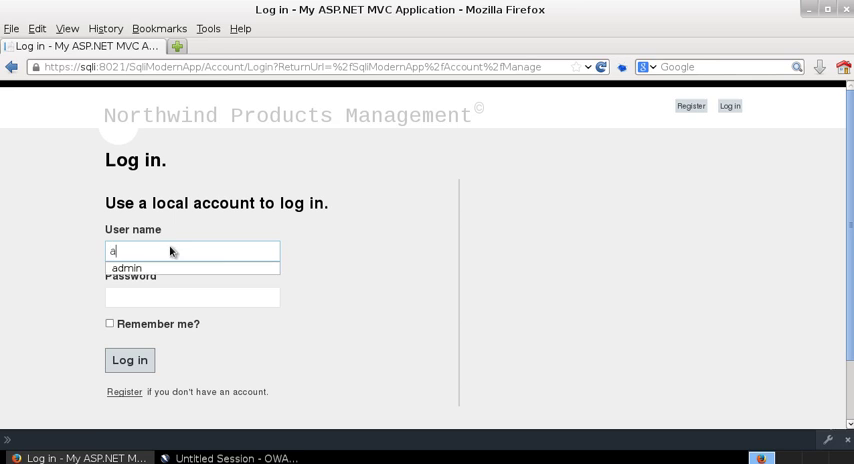
pyautogui.click(128, 360)
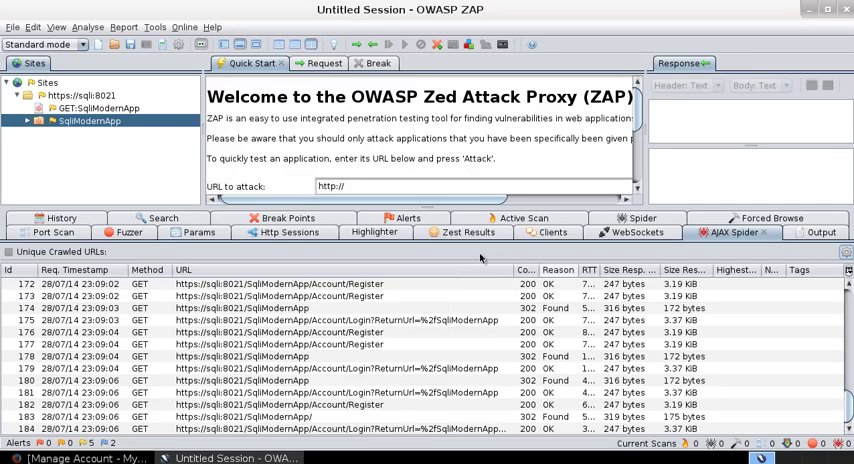
pyautogui.click(288, 232)
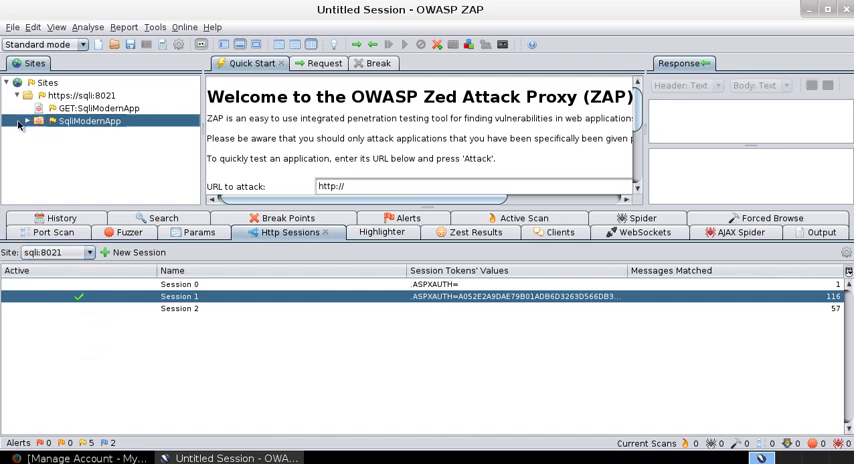
# Set session 1 with the fresh authentication token as the active session
pyautogui.click(18, 122)
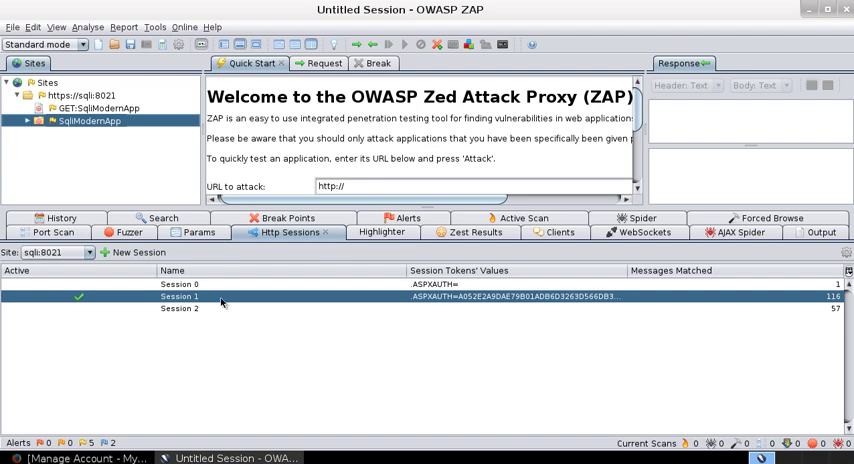
pyautogui.rightClick(90, 120)
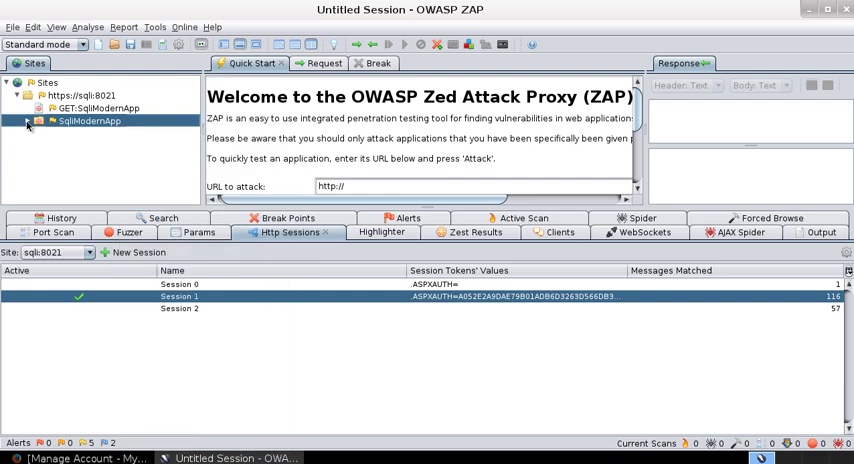
pyautogui.click(28, 120)
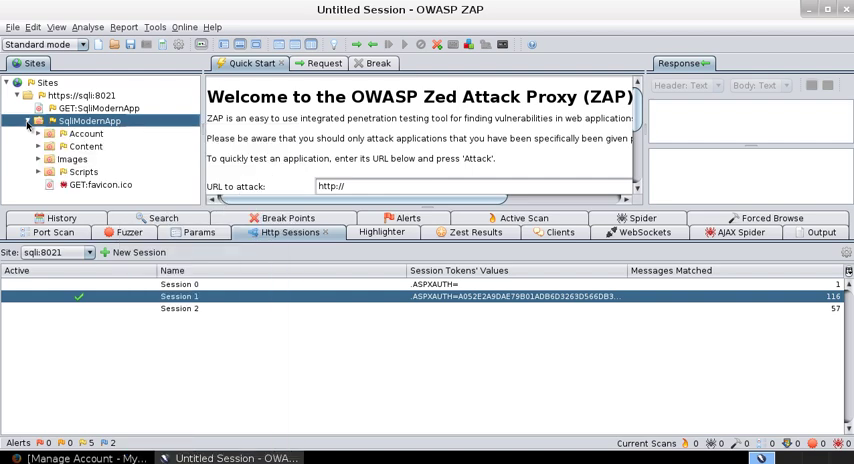
pyautogui.click(28, 120)
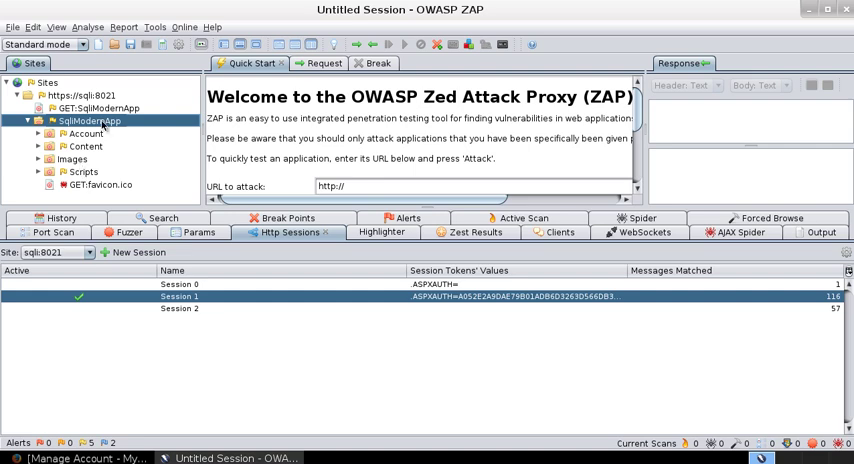
# Open the SqlModernApp site actions toward the scan policy and review the AJAX Spider results
pyautogui.rightClick(88, 120)
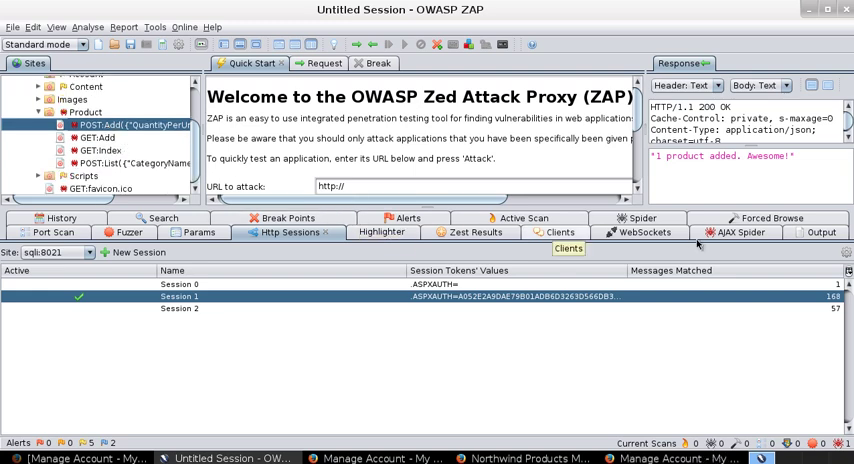
pyautogui.moveTo(738, 232)
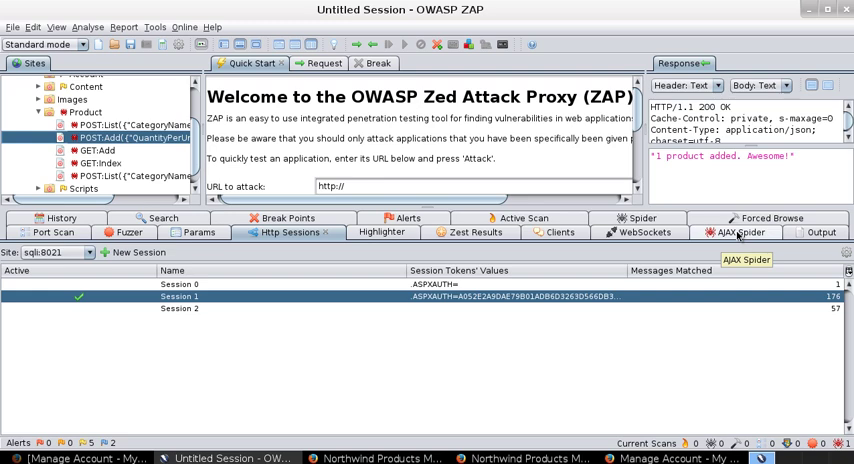
pyautogui.click(738, 232)
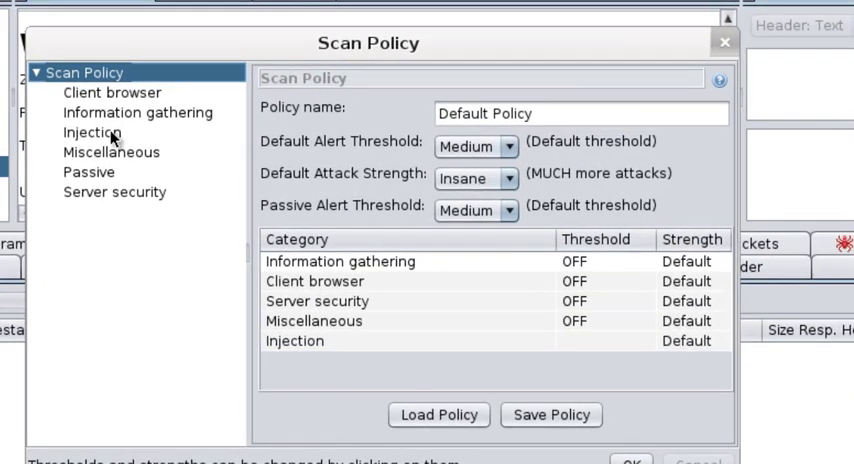
# Confirm the scan policy and launch an Active Scan on the Product subtree
pyautogui.click(92, 132)
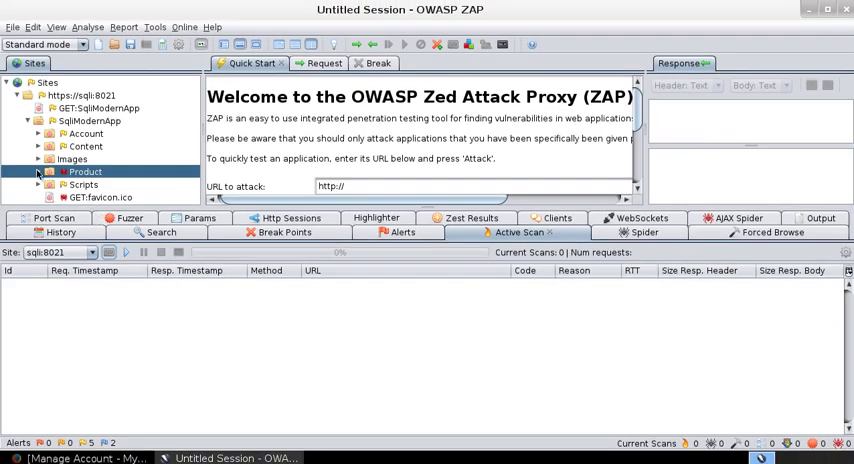
pyautogui.rightClick(84, 172)
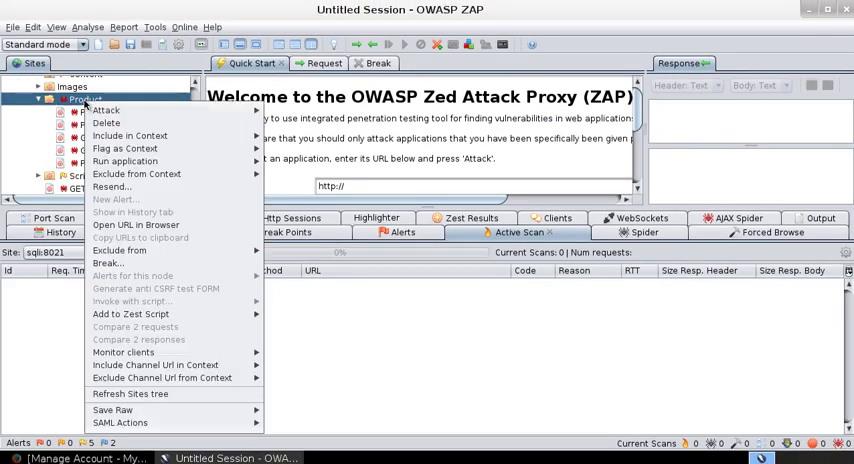
pyautogui.click(104, 110)
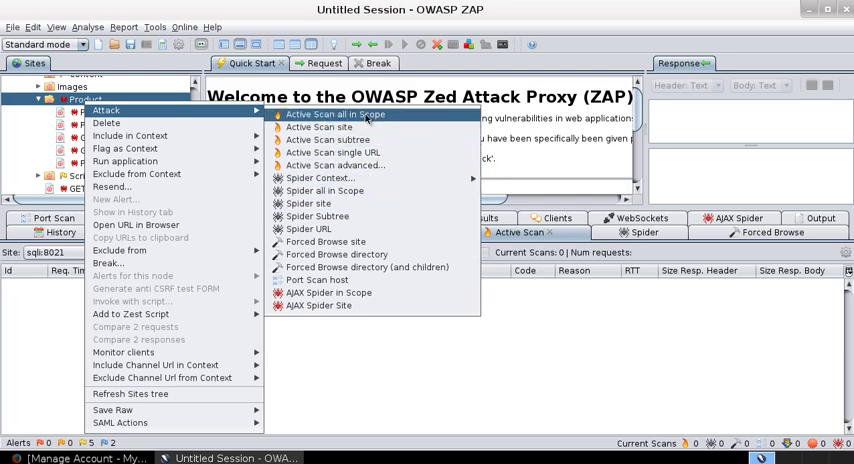
pyautogui.moveTo(328, 140)
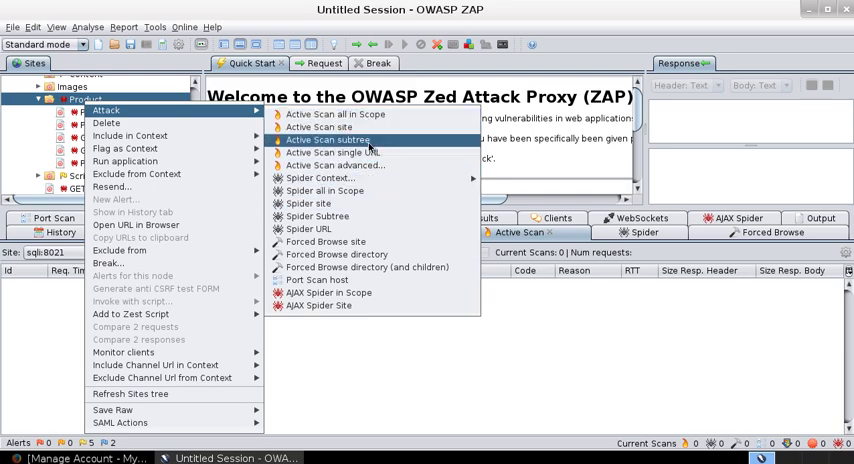
pyautogui.click(328, 140)
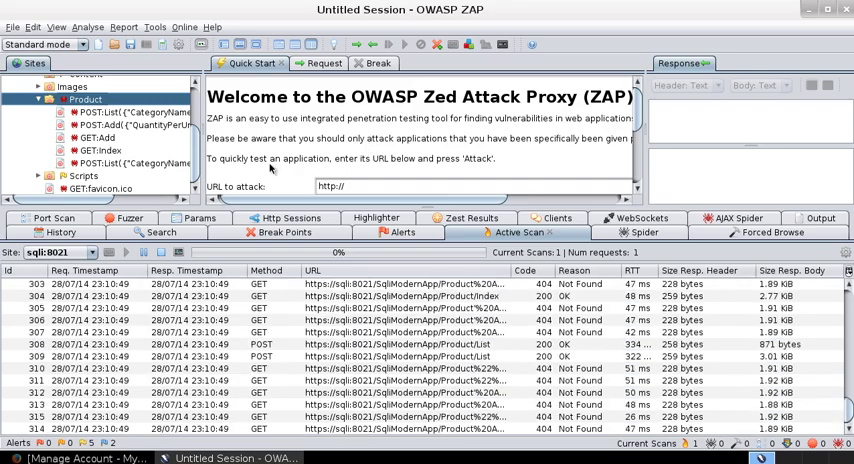
# Review the raised alerts and scan progress, then return to the HTTP sessions list
pyautogui.click(404, 232)
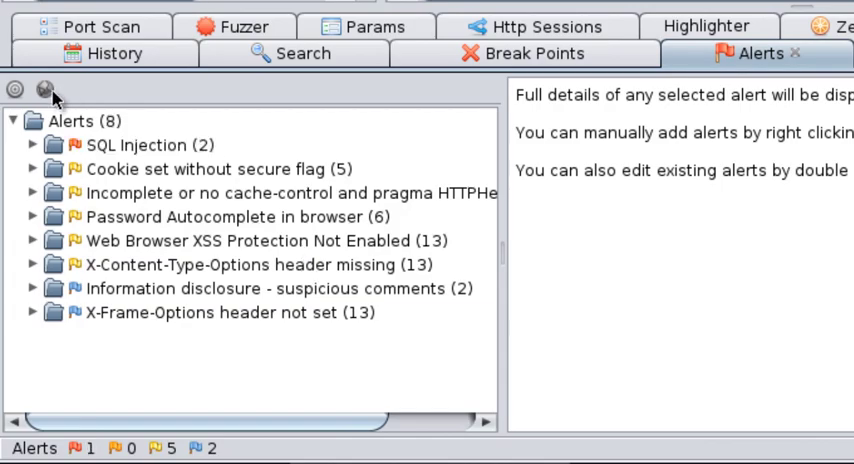
pyautogui.click(416, 80)
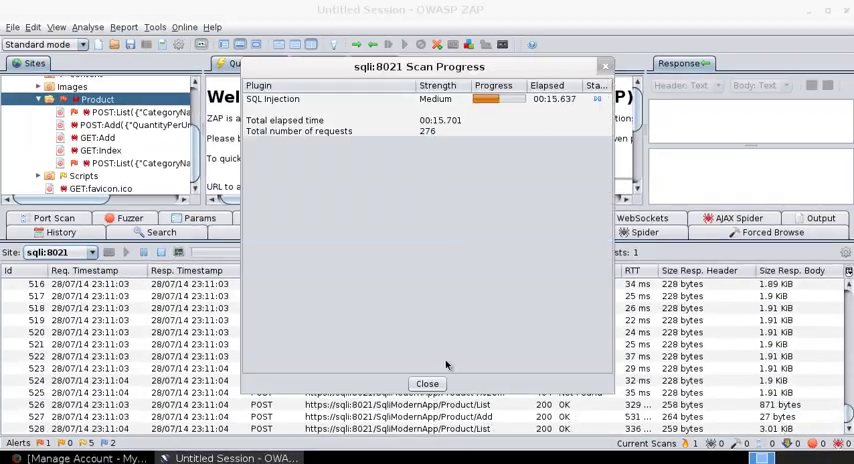
pyautogui.click(428, 384)
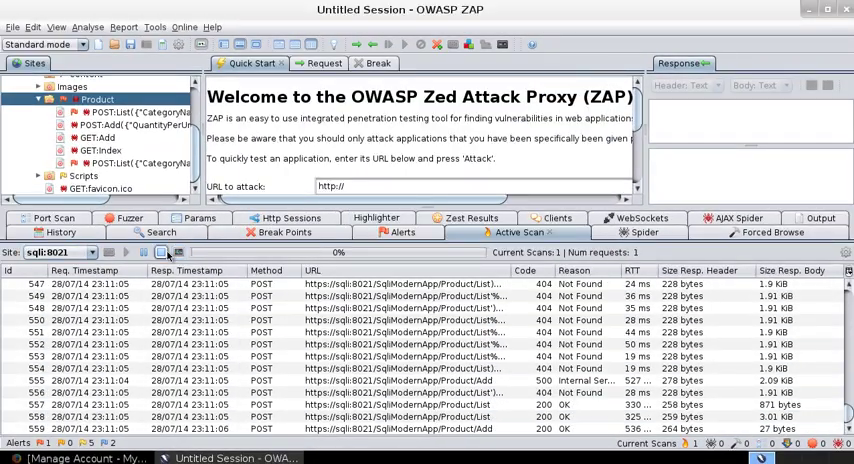
pyautogui.click(404, 232)
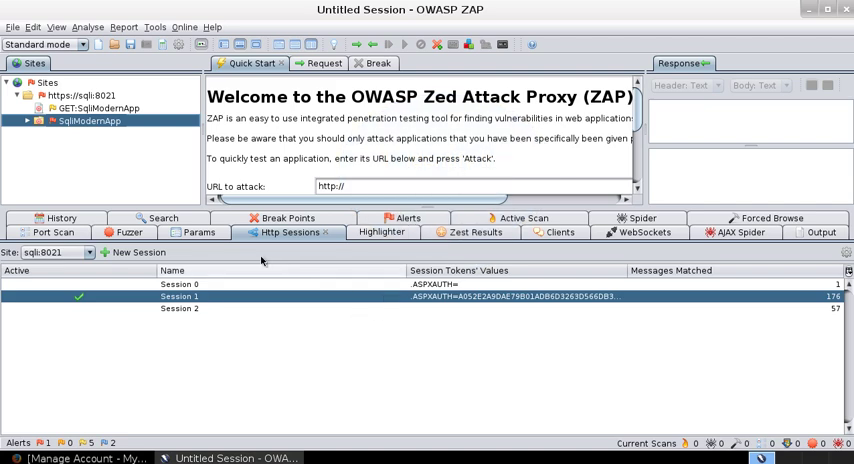
# Show the site's captured parameters listing the ASPXAUTH cookie after a look at the browser
pyautogui.click(198, 232)
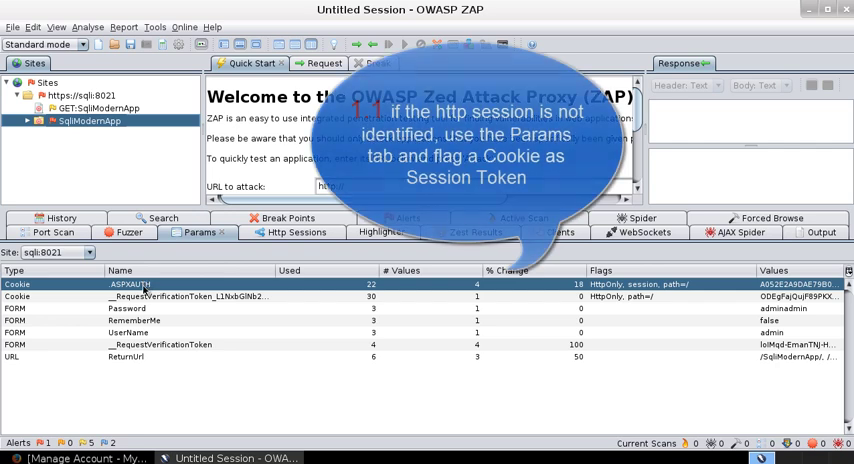
pyautogui.rightClick(132, 284)
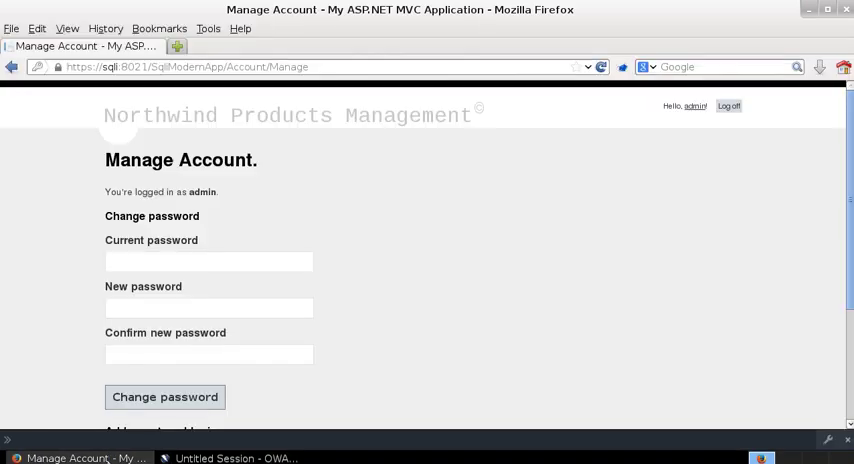
pyautogui.click(234, 458)
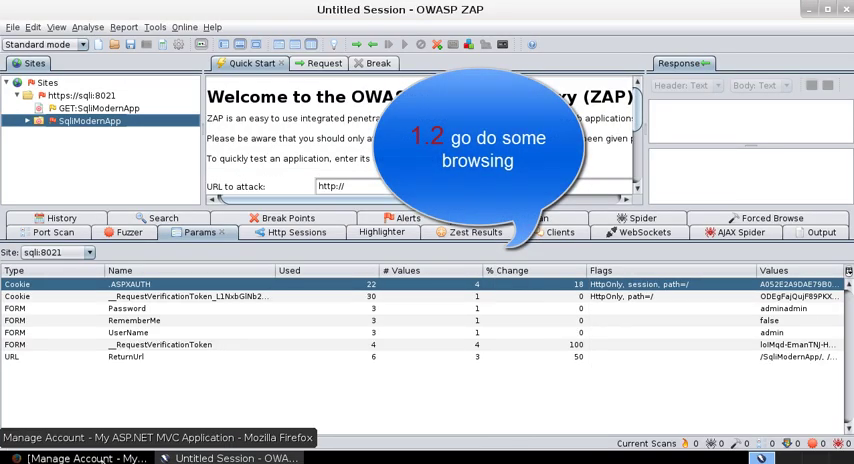
pyautogui.click(290, 232)
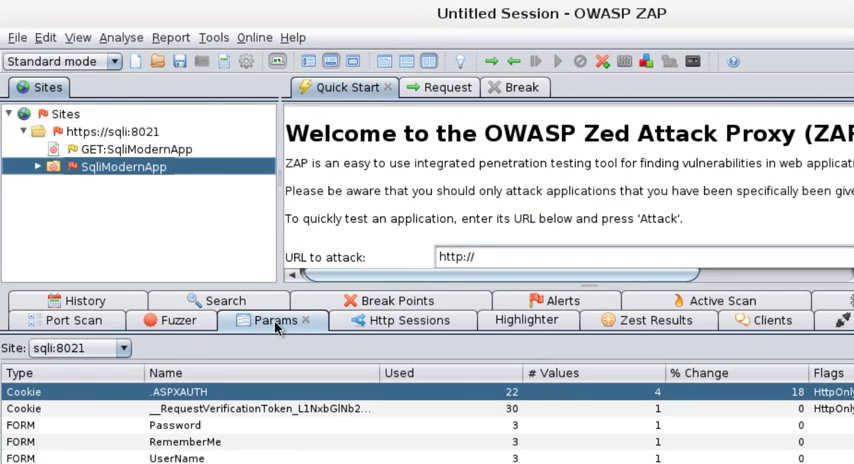
# Add .aspxauth to the default session token names in the Http Sessions options
pyautogui.click(214, 36)
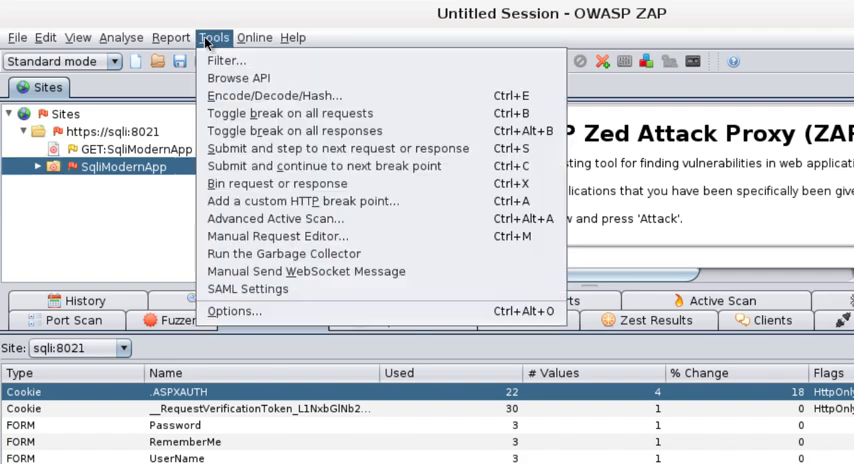
pyautogui.click(234, 312)
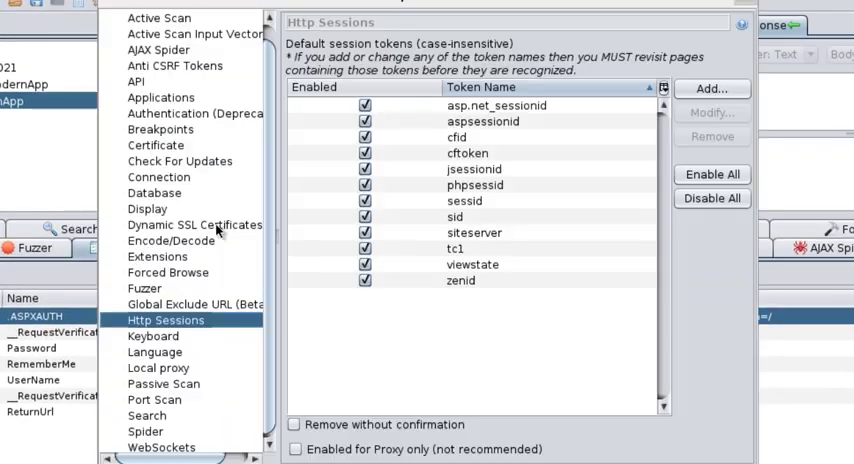
pyautogui.moveTo(196, 320)
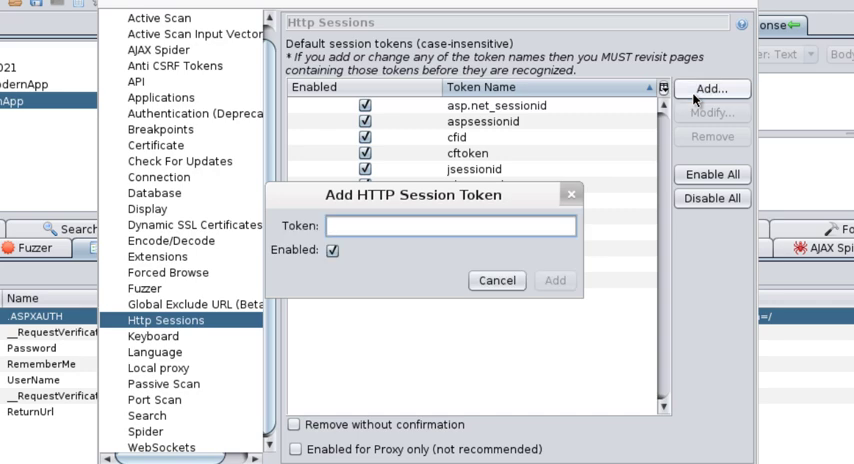
pyautogui.write('.aspxauth')
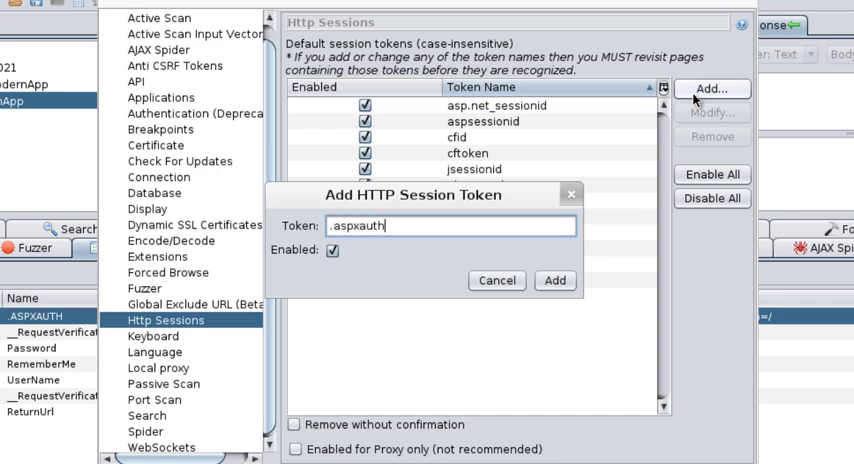
pyautogui.click(556, 280)
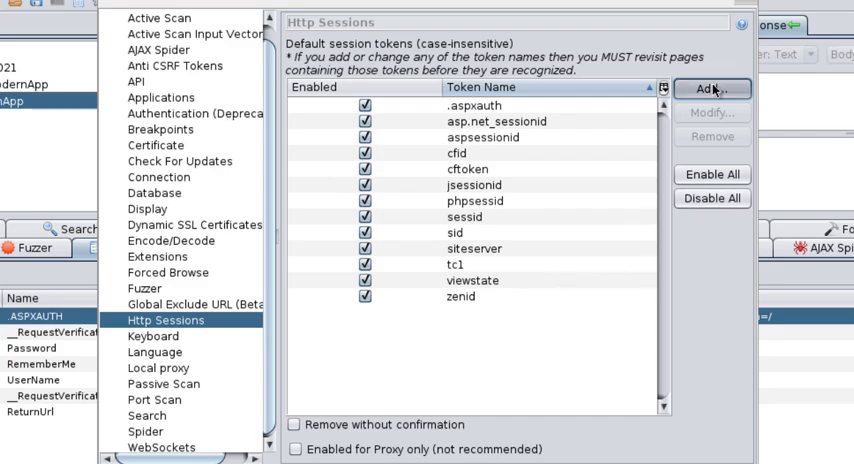
pyautogui.click(712, 90)
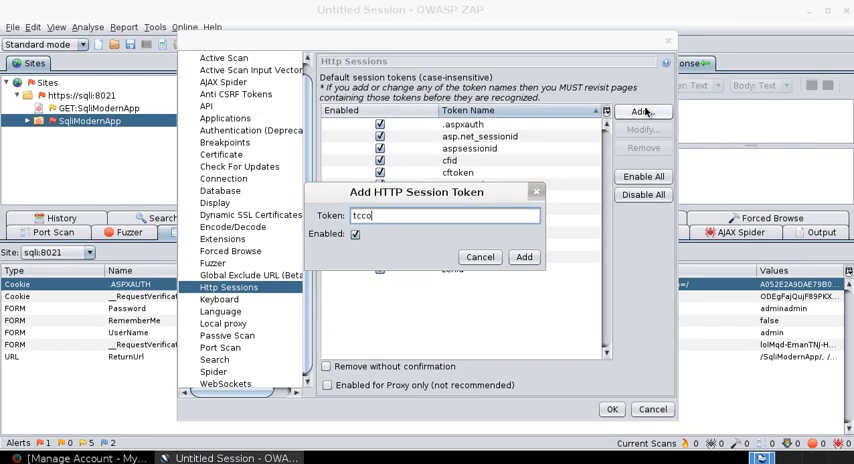
pyautogui.write('okie')
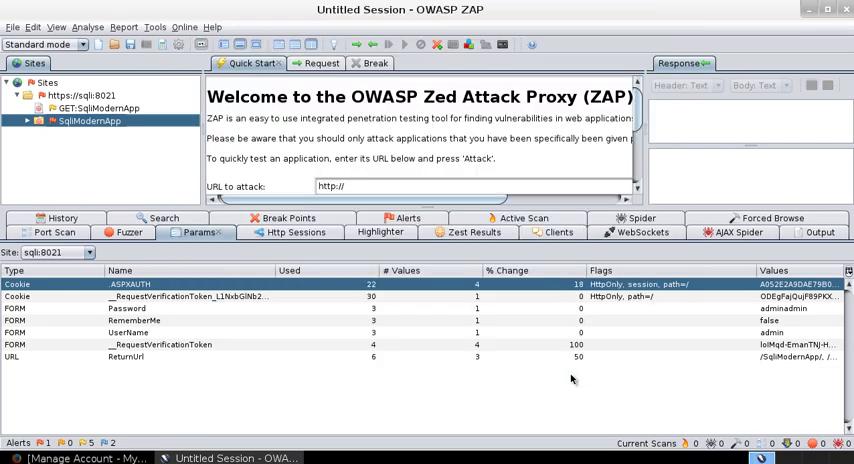
# Set Session 1 as the active session in Http Sessions
pyautogui.click(290, 232)
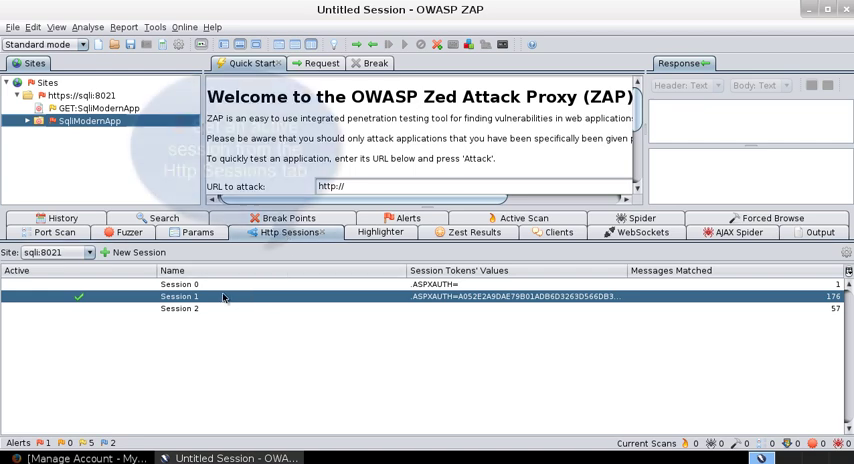
pyautogui.rightClick(180, 296)
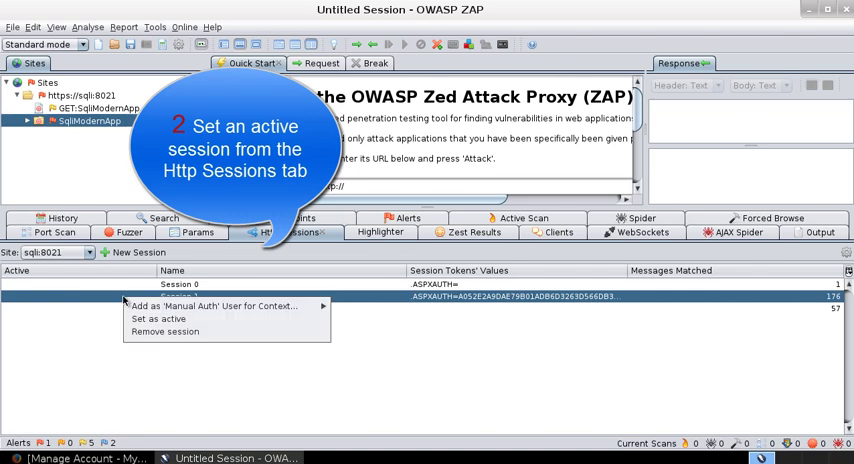
pyautogui.click(158, 318)
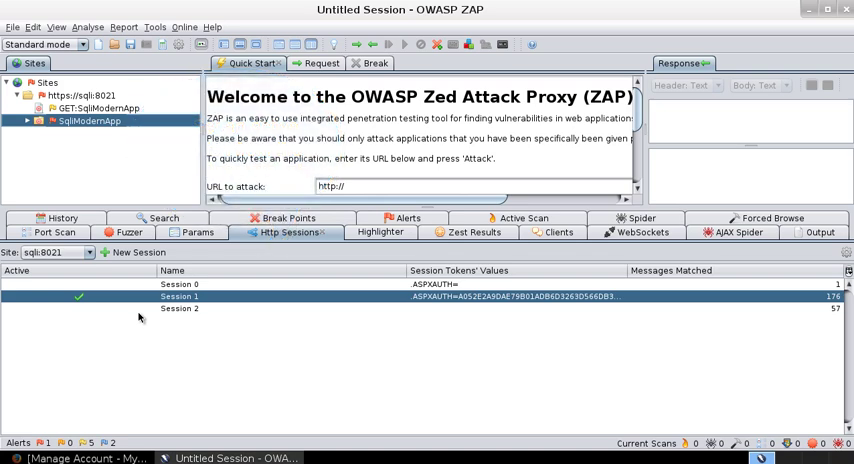
pyautogui.moveTo(150, 298)
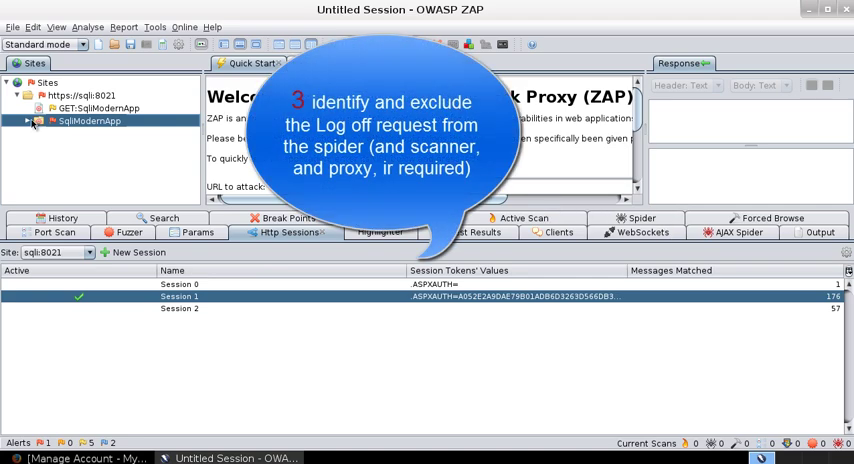
# Expand the Account pages and bring up actions for the LogOff request
pyautogui.click(24, 120)
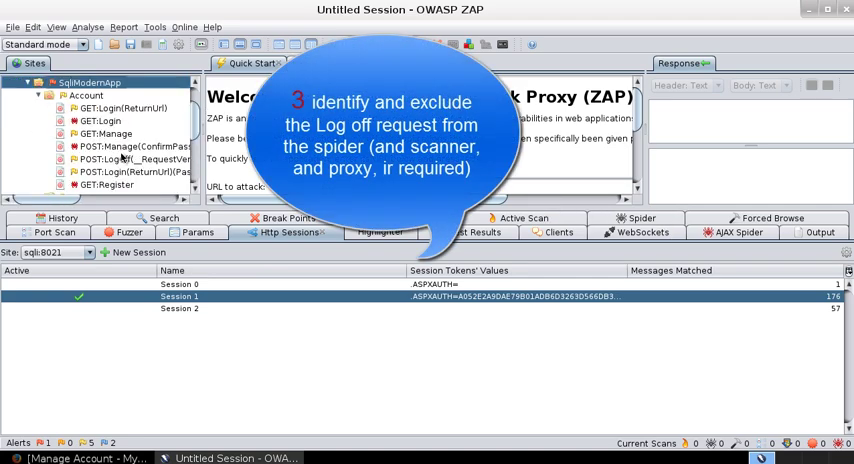
pyautogui.rightClick(116, 160)
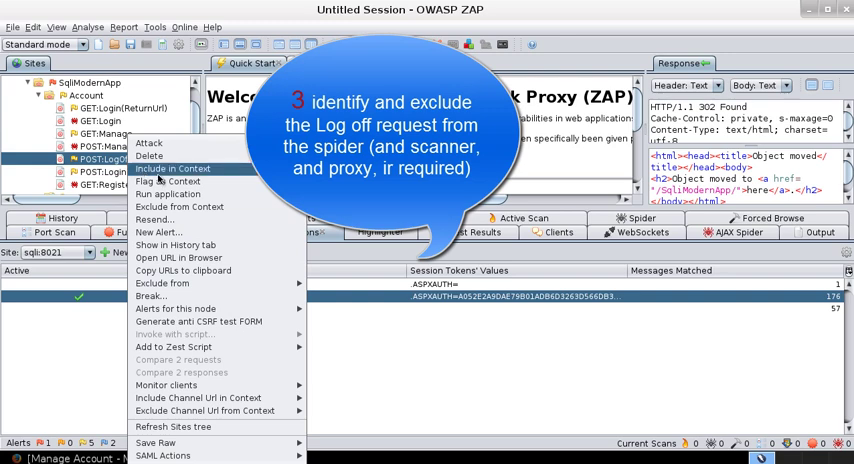
pyautogui.moveTo(162, 284)
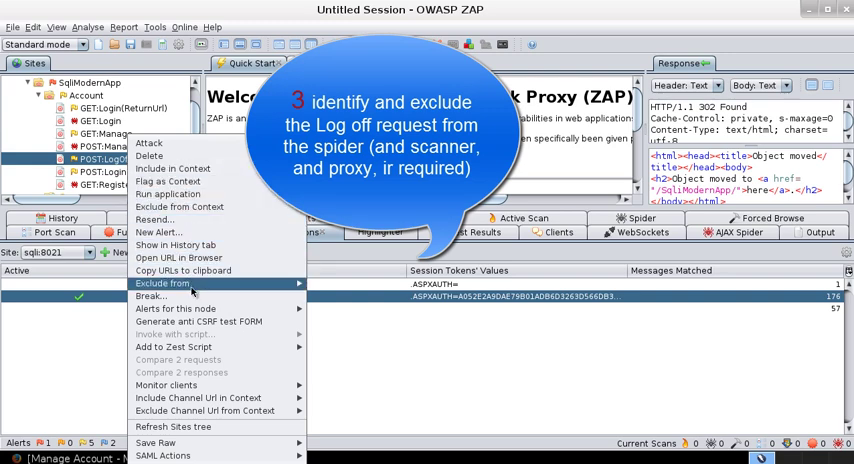